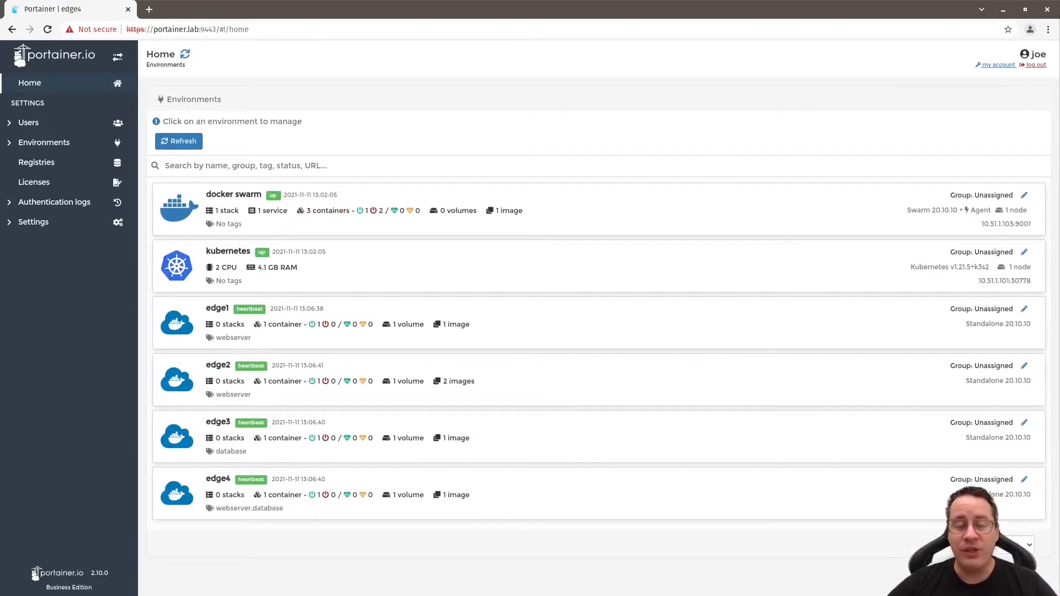
pyautogui.moveTo(643, 215)
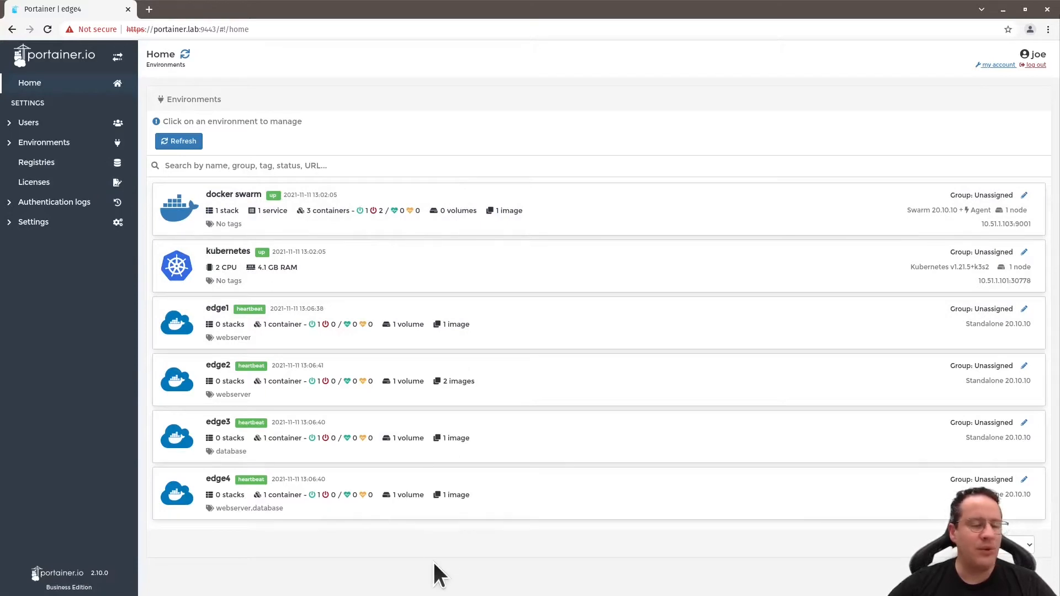
pyautogui.moveTo(478, 338)
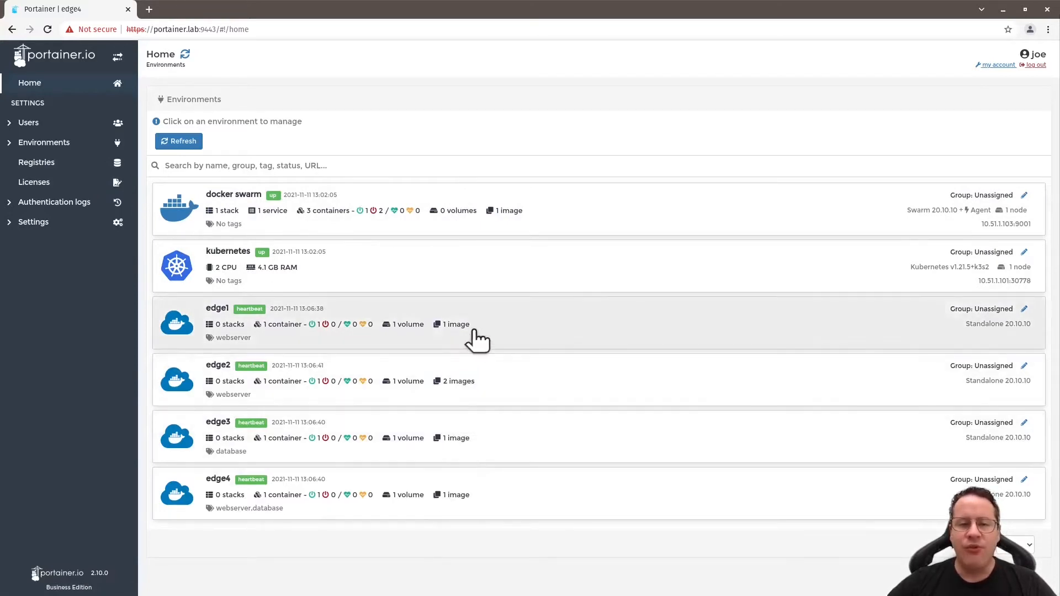
pyautogui.moveTo(290, 363)
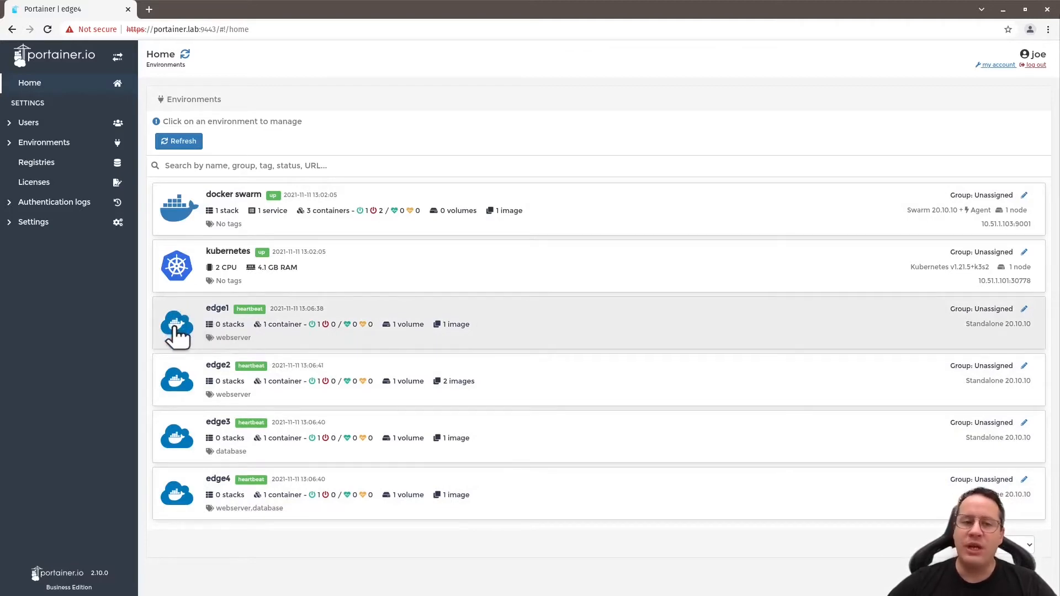
pyautogui.moveTo(179, 338)
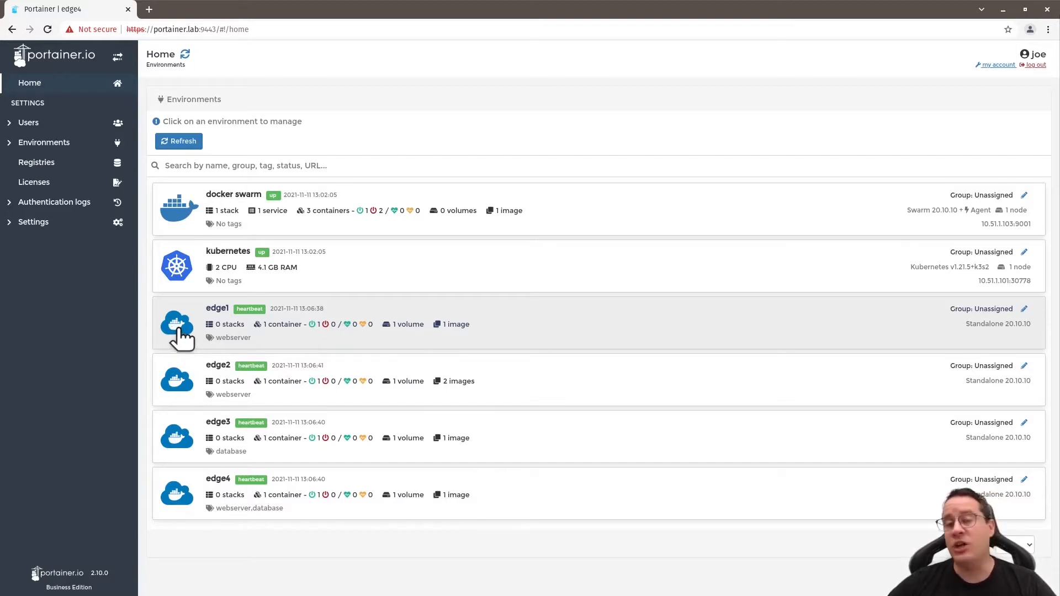
pyautogui.moveTo(177, 328)
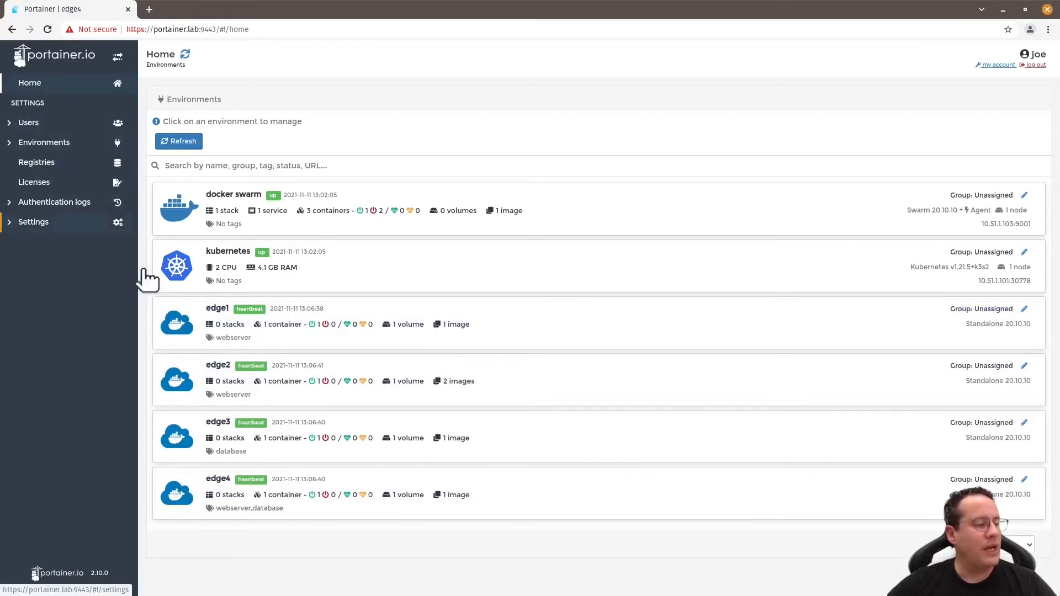
# - Save Portainer settings with edge compute features enabled
pyautogui.click(33, 222)
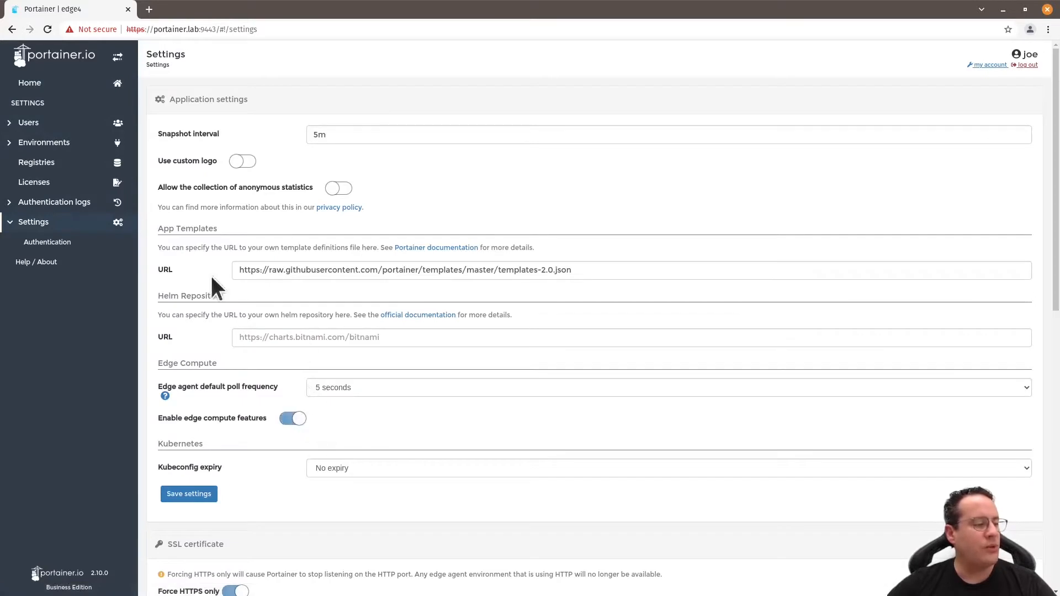
pyautogui.moveTo(393, 436)
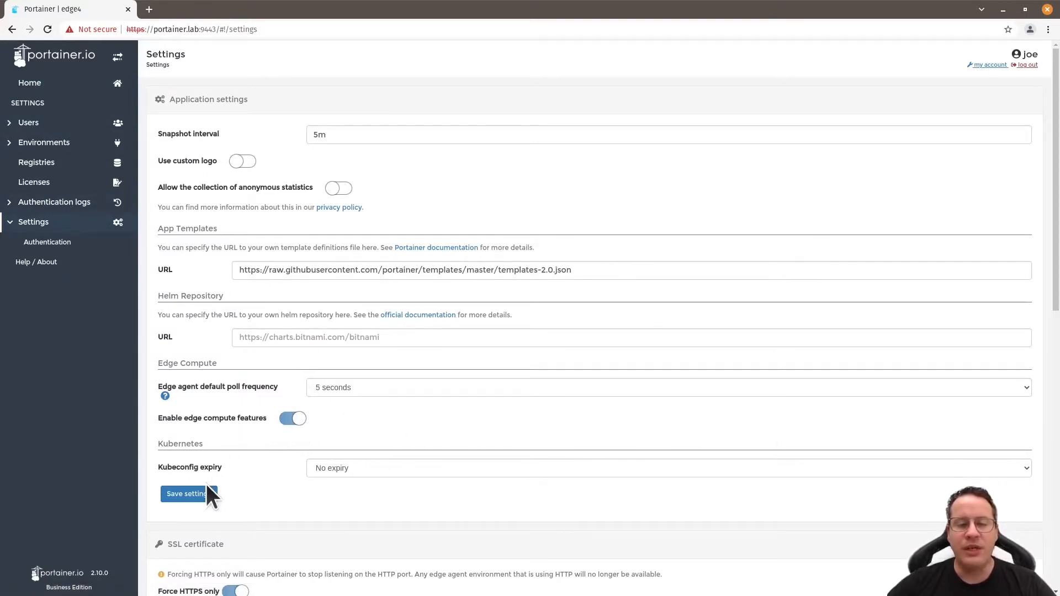
pyautogui.click(189, 494)
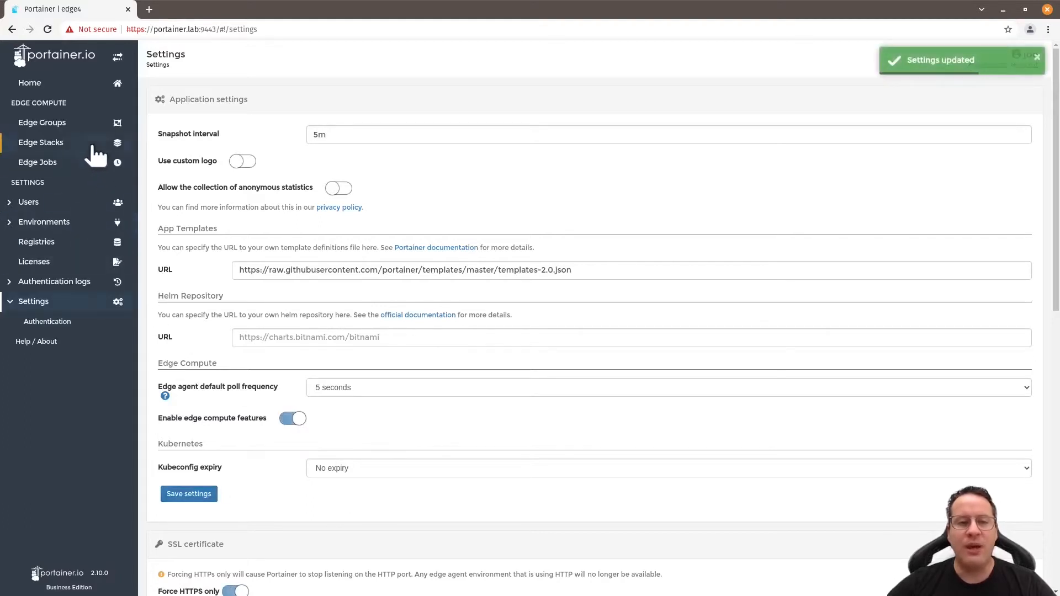
pyautogui.moveTo(42, 123)
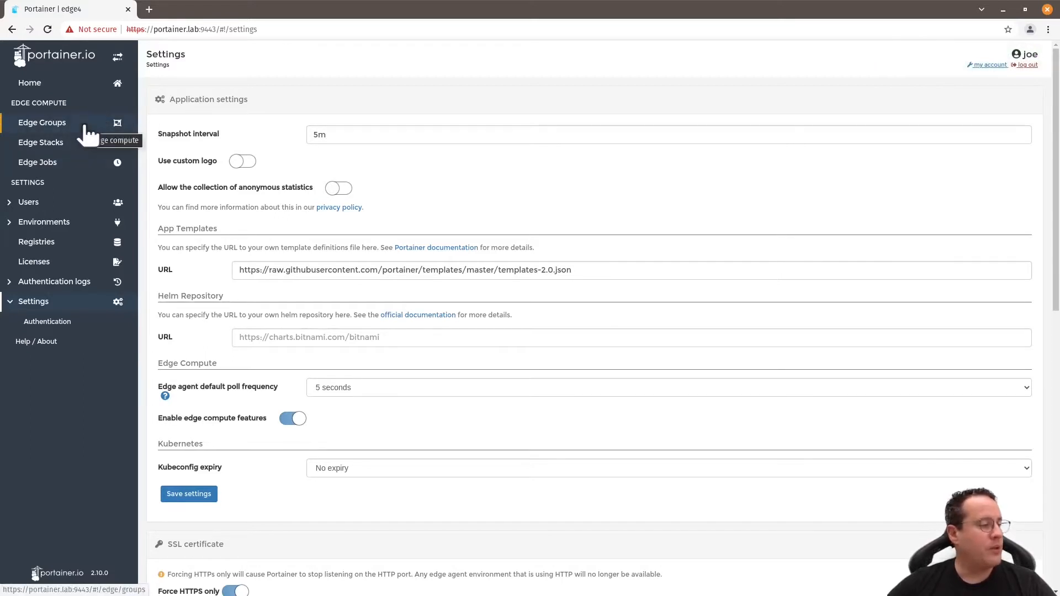
# - Review the empty Edge Groups, Edge Jobs and Edge Stacks pages, ending on Edge Groups
pyautogui.click(42, 122)
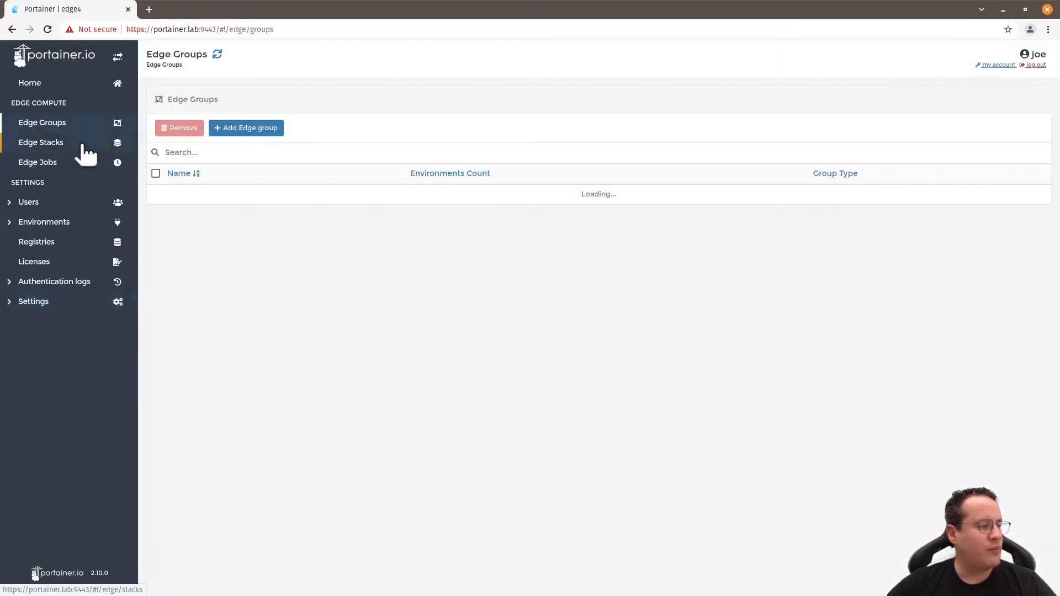
pyautogui.click(37, 161)
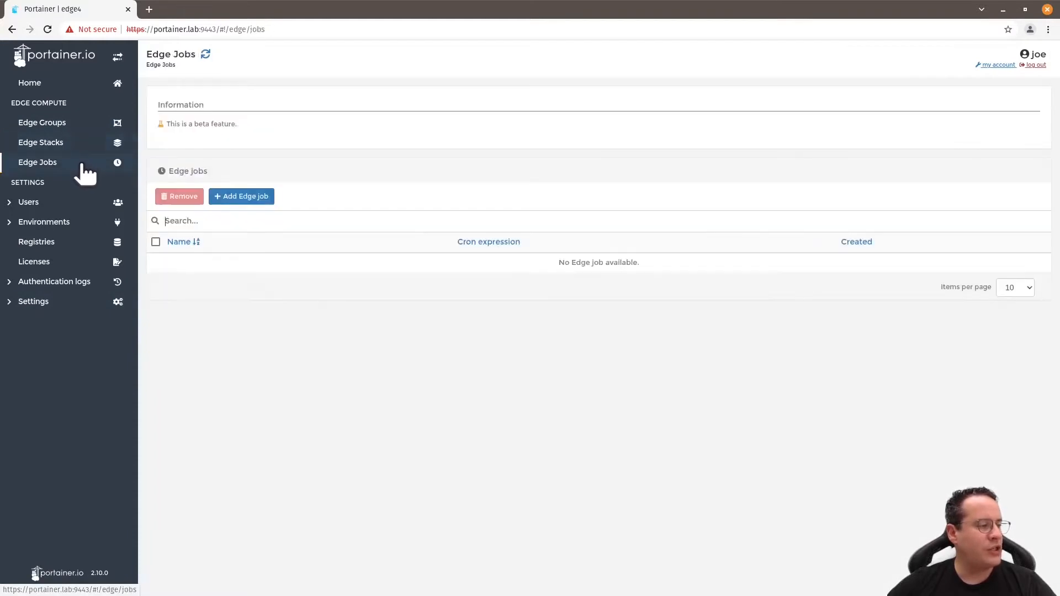
pyautogui.moveTo(42, 122)
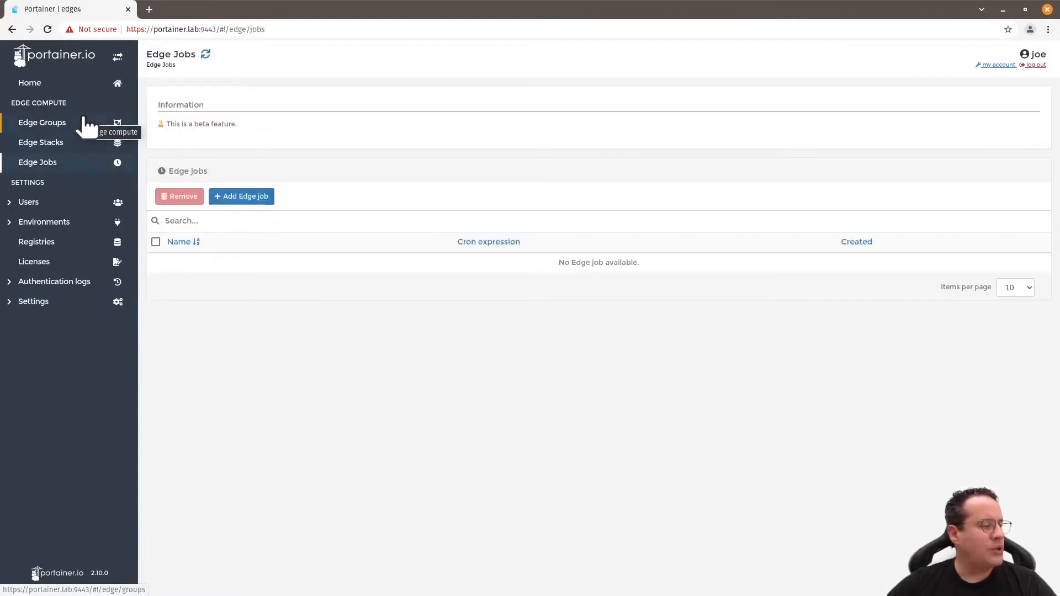
pyautogui.click(41, 143)
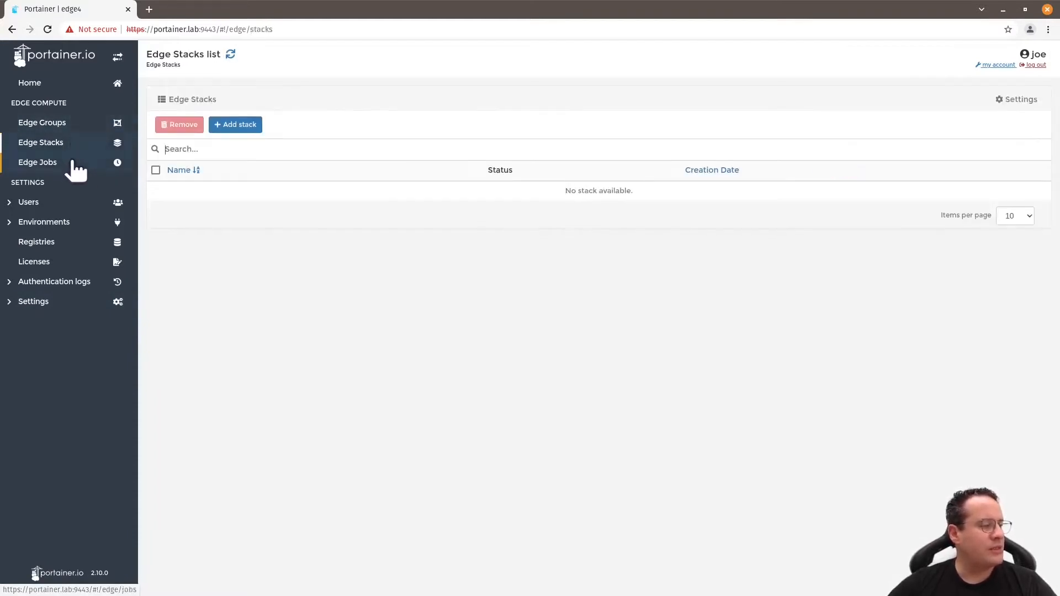
pyautogui.click(38, 161)
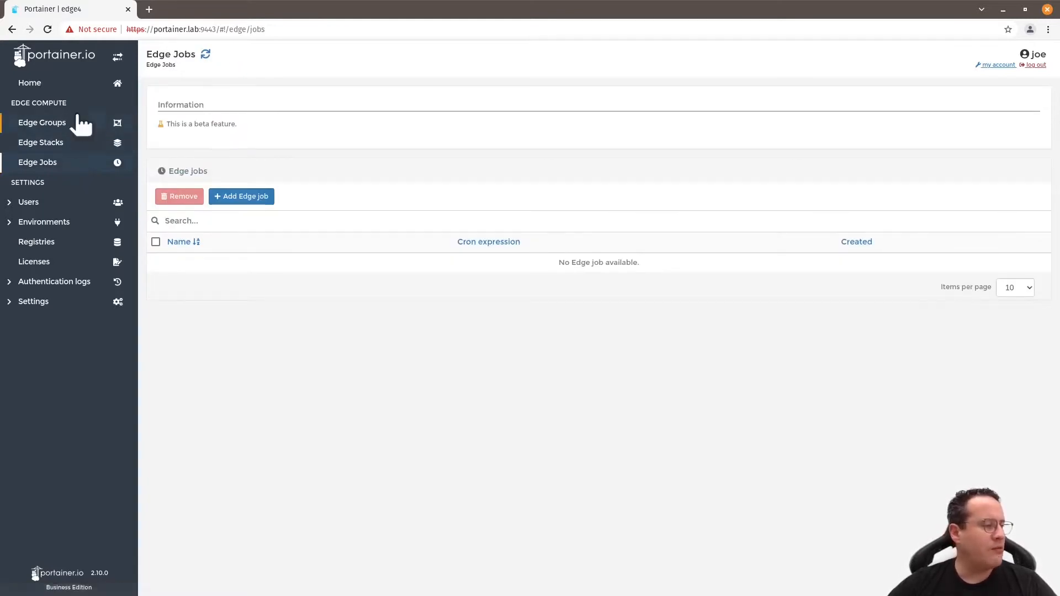
pyautogui.moveTo(42, 123)
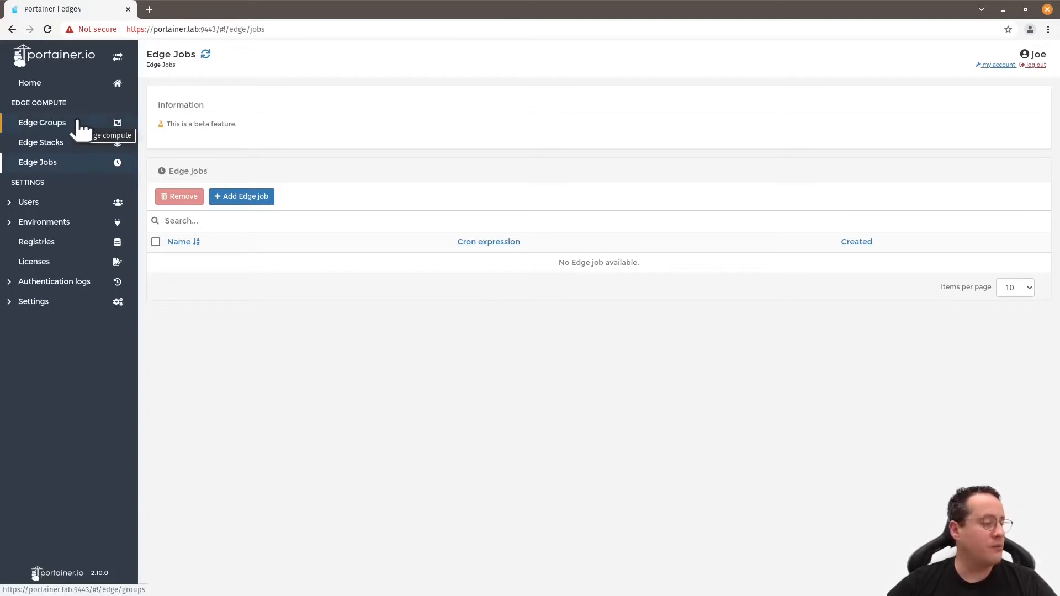
pyautogui.click(42, 122)
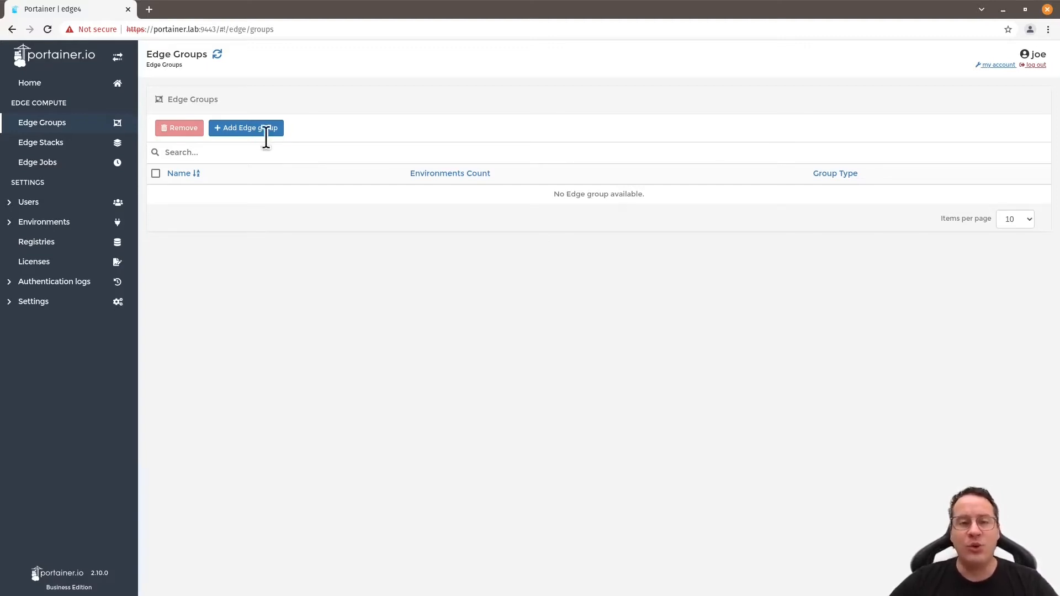
pyautogui.click(245, 128)
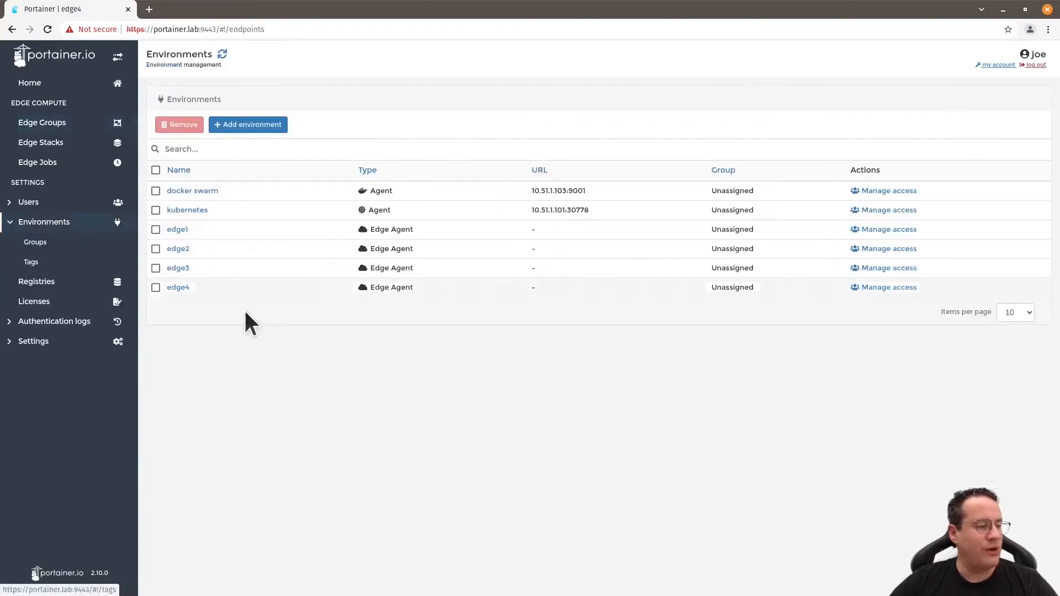
pyautogui.moveTo(177, 230)
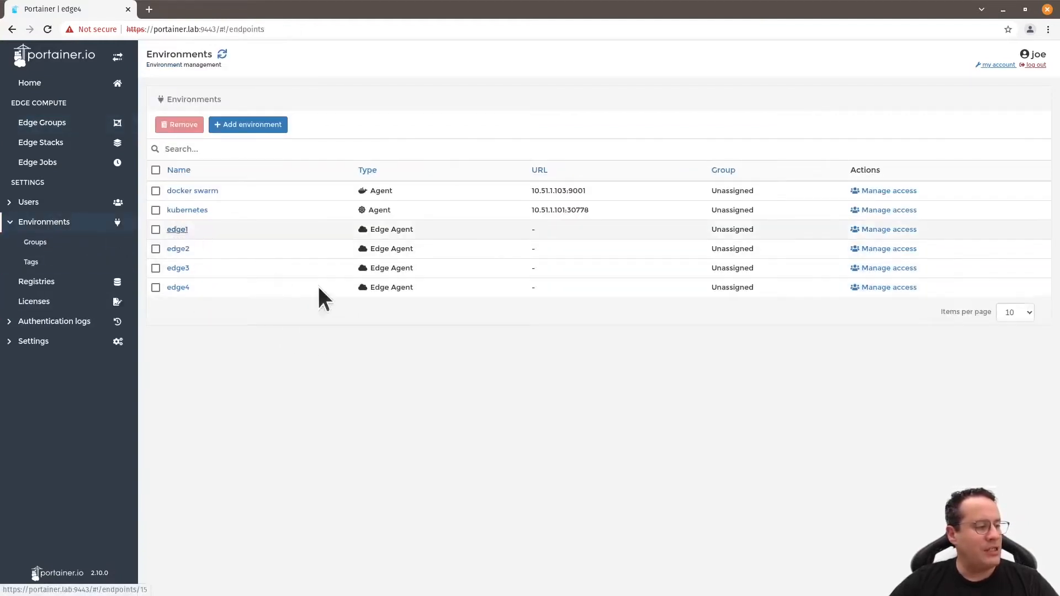
pyautogui.click(177, 229)
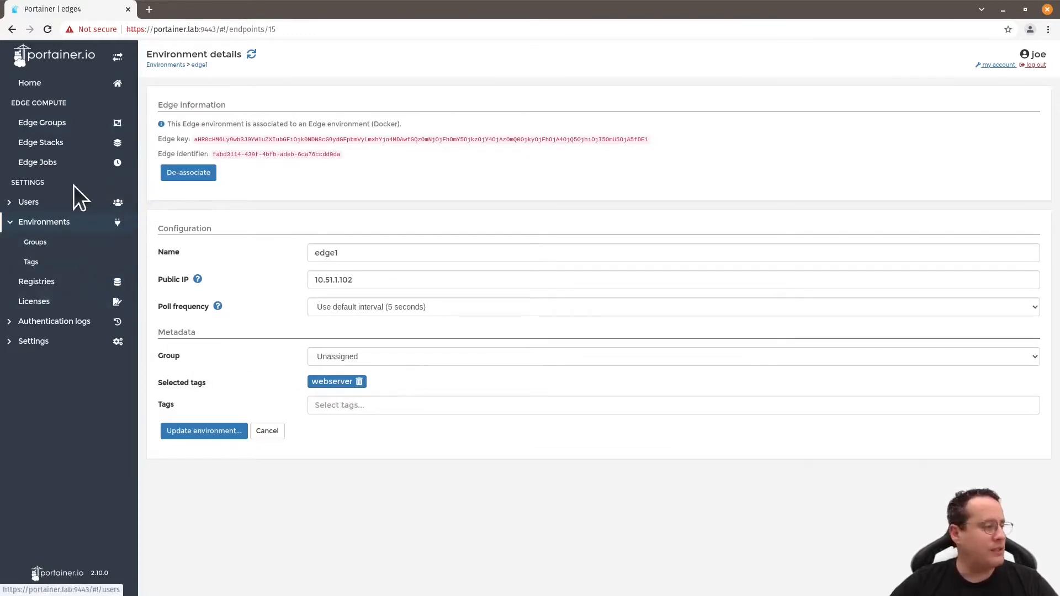
pyautogui.click(42, 123)
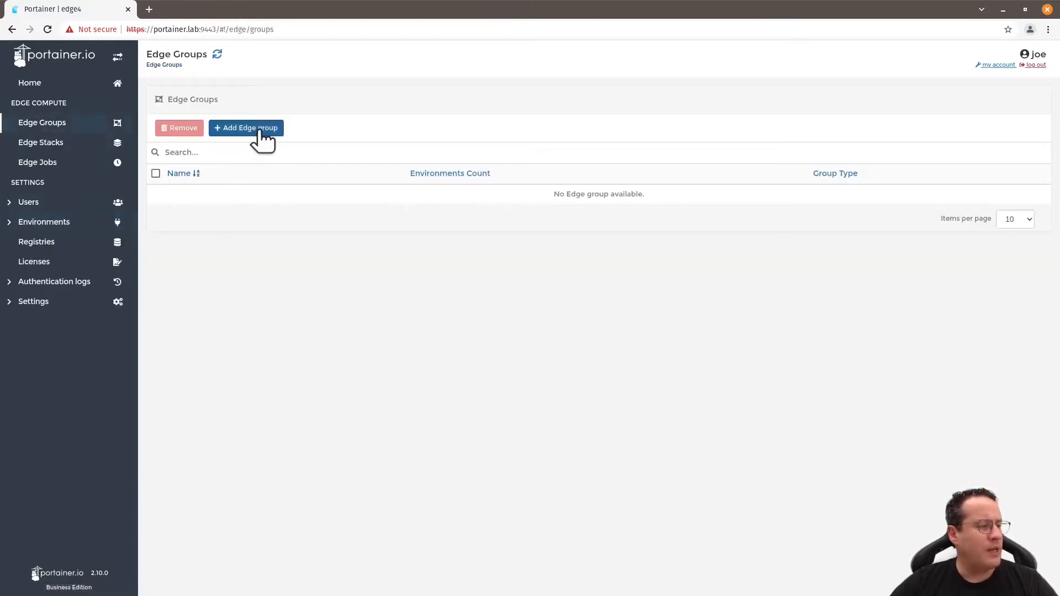
# - Start a new edge group named webserver and make it dynamic, associating environments by tags
pyautogui.click(245, 128)
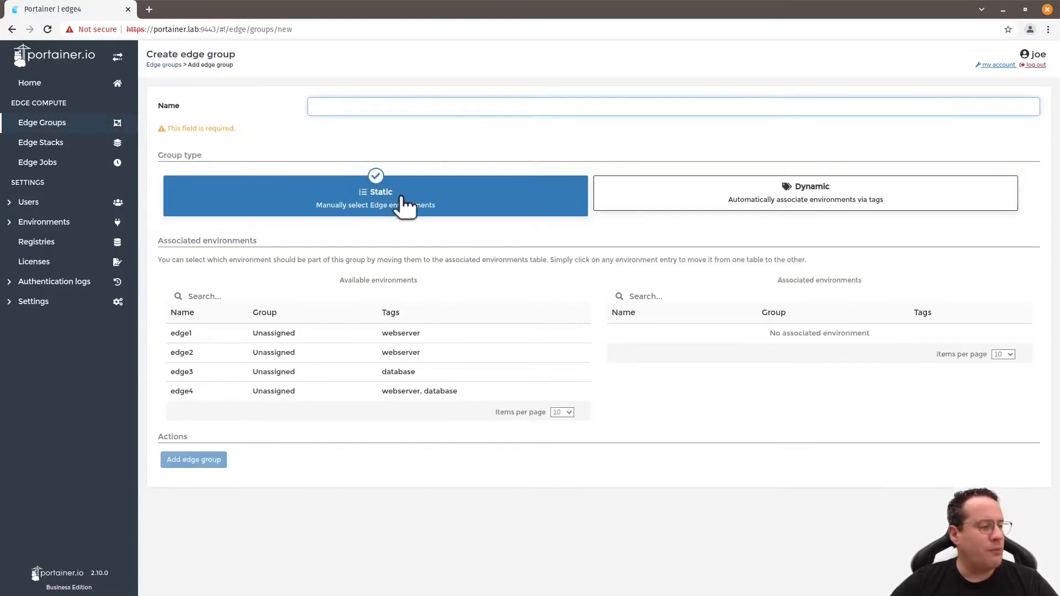
pyautogui.write('webserver')
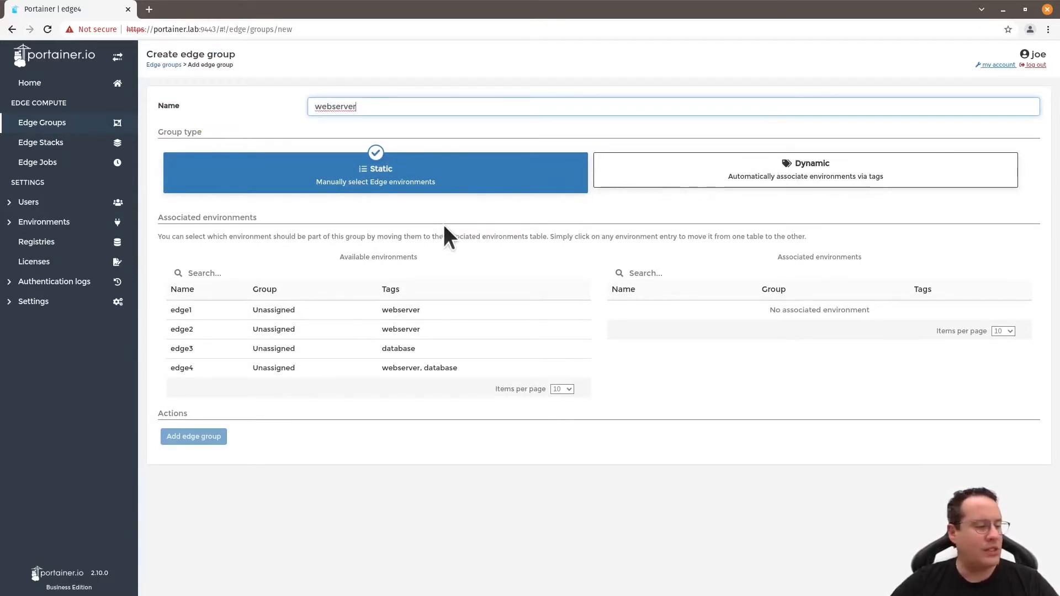
pyautogui.click(180, 309)
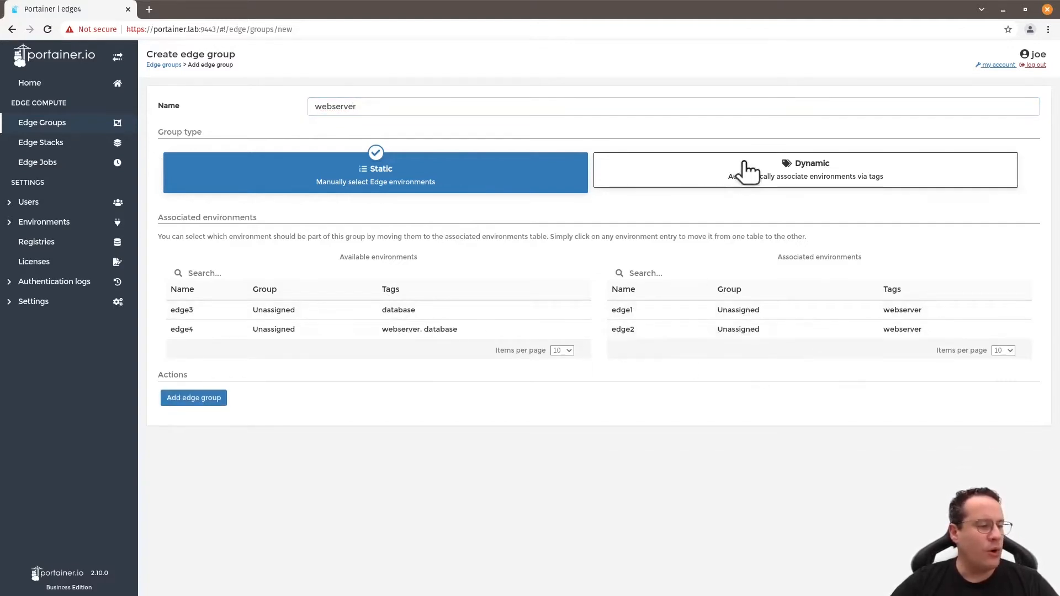
pyautogui.click(805, 170)
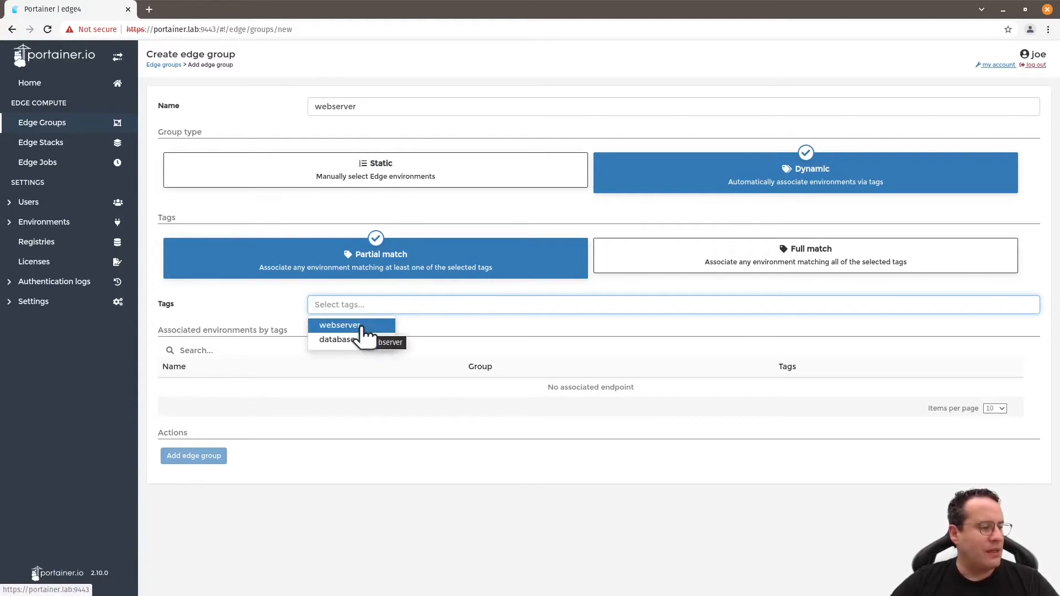
# - Select the webserver tag with partial match, leaving the database tag out of the group
pyautogui.click(339, 325)
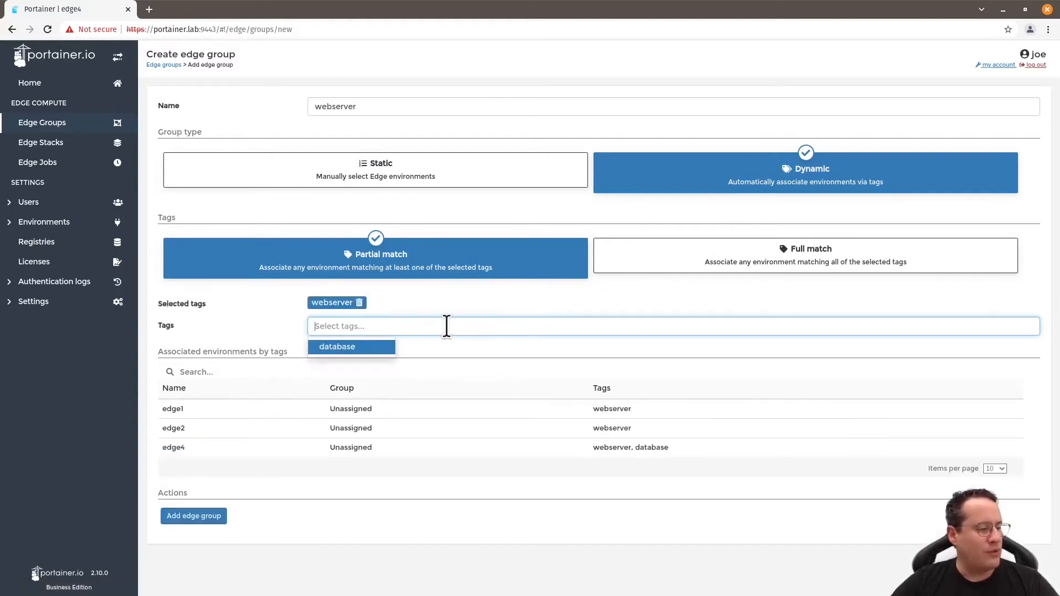
pyautogui.moveTo(710, 264)
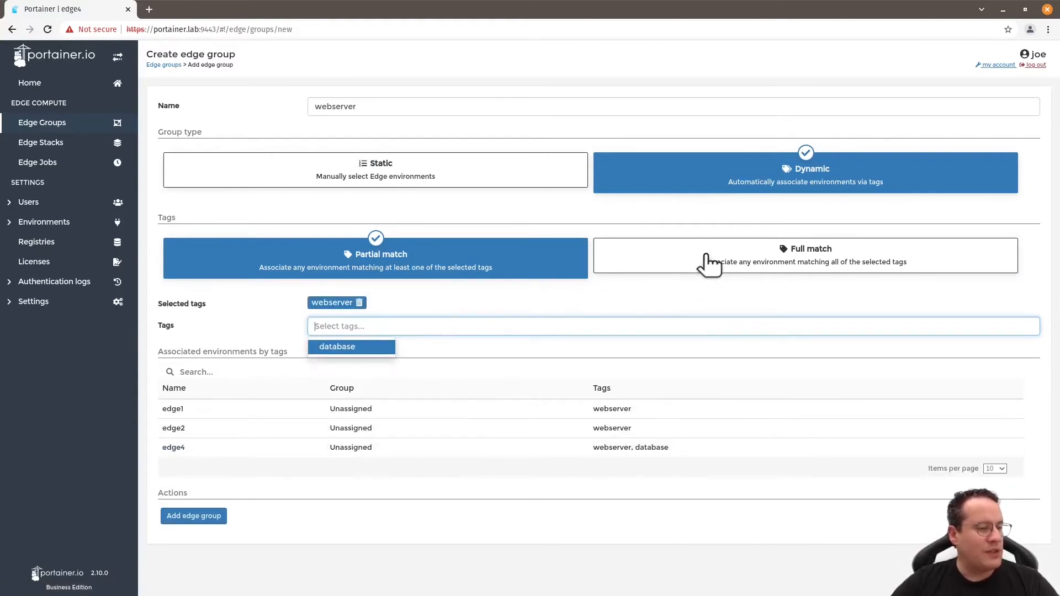
pyautogui.click(805, 255)
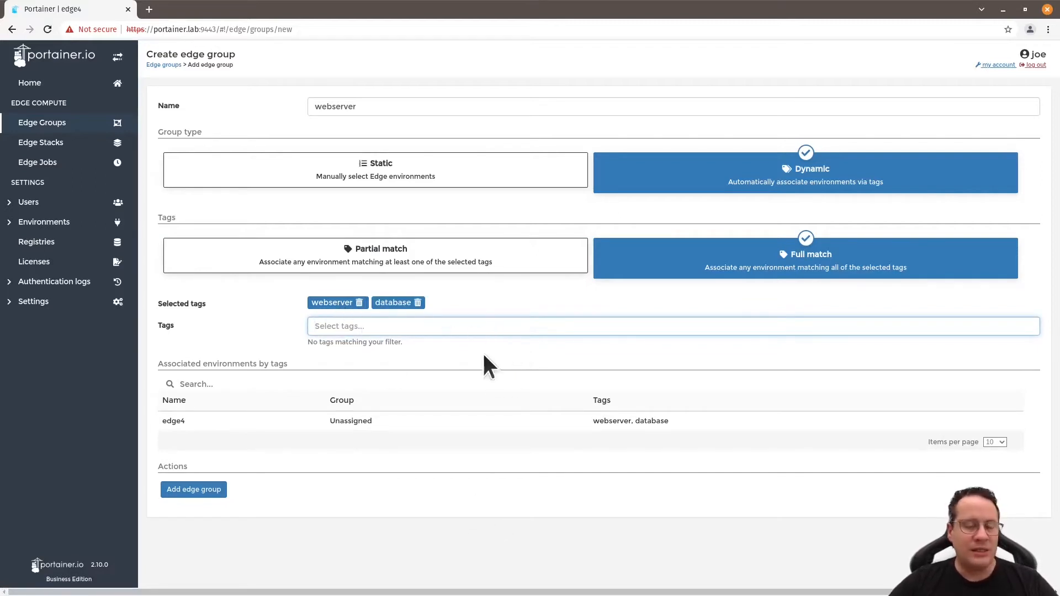
pyautogui.moveTo(703, 473)
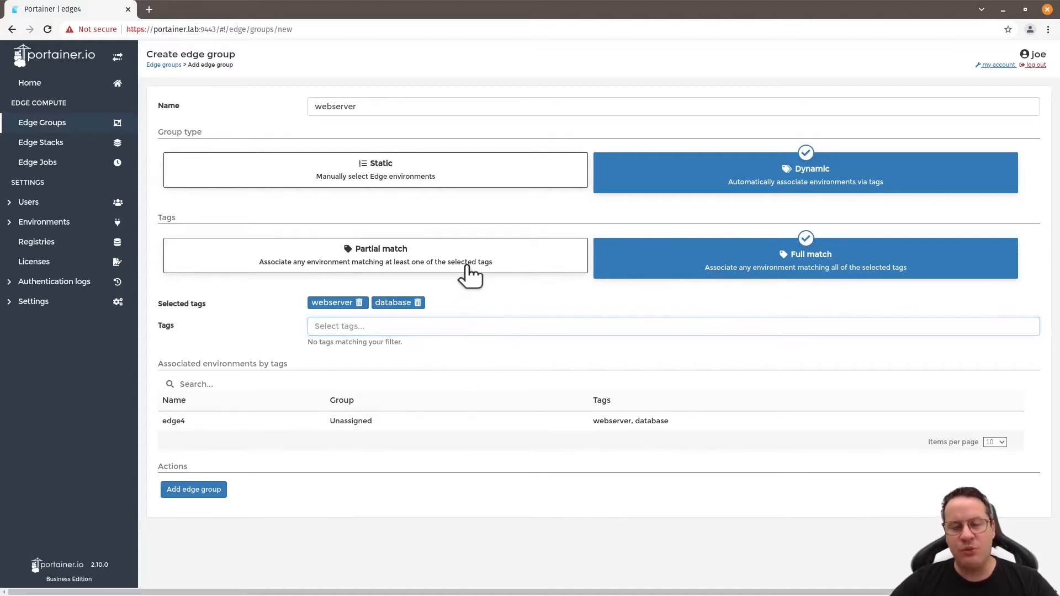
pyautogui.click(375, 258)
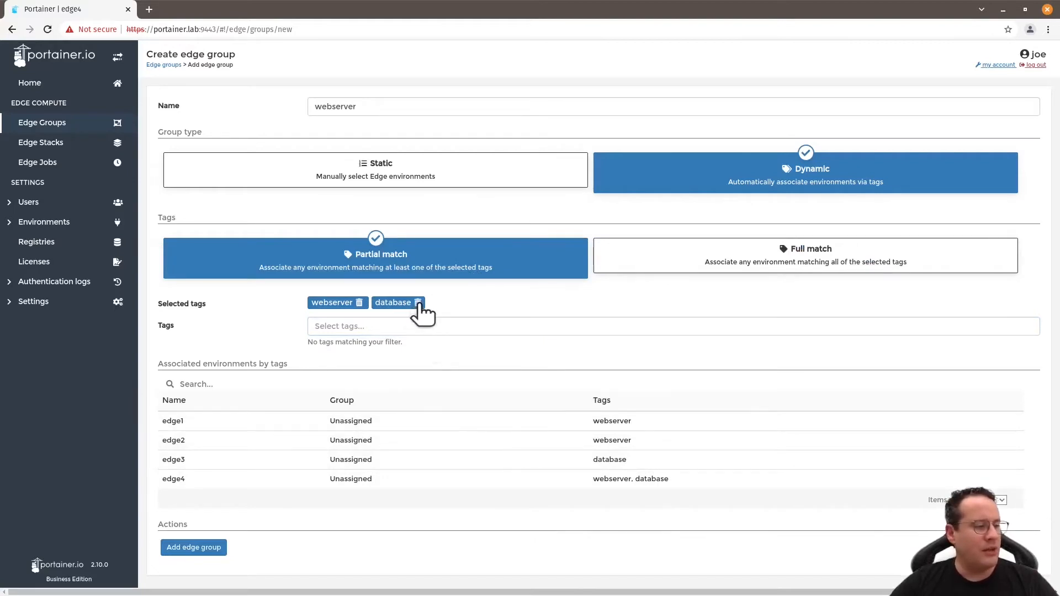
pyautogui.moveTo(420, 302)
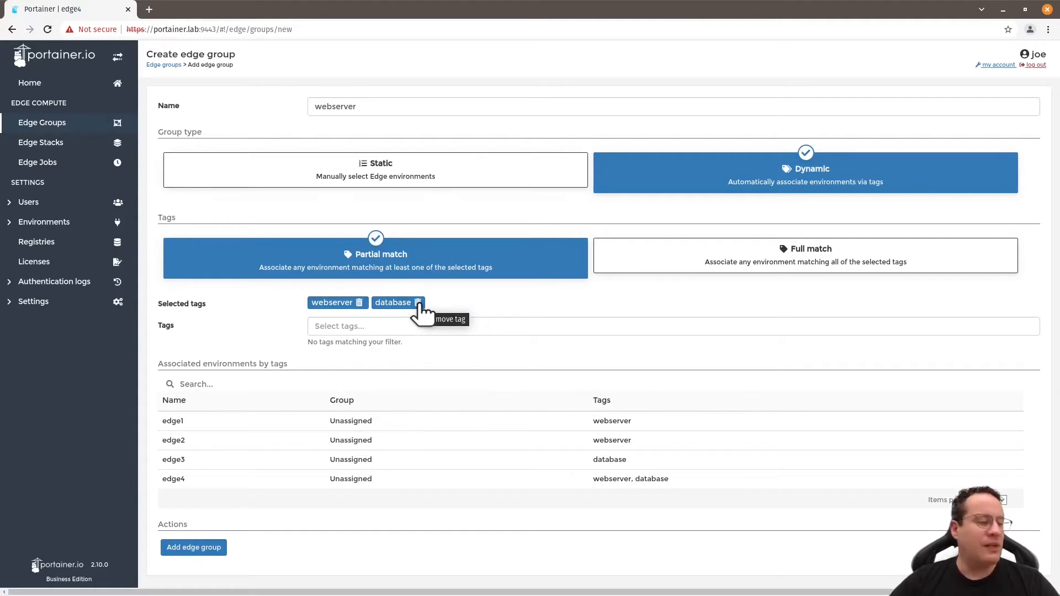
pyautogui.click(420, 303)
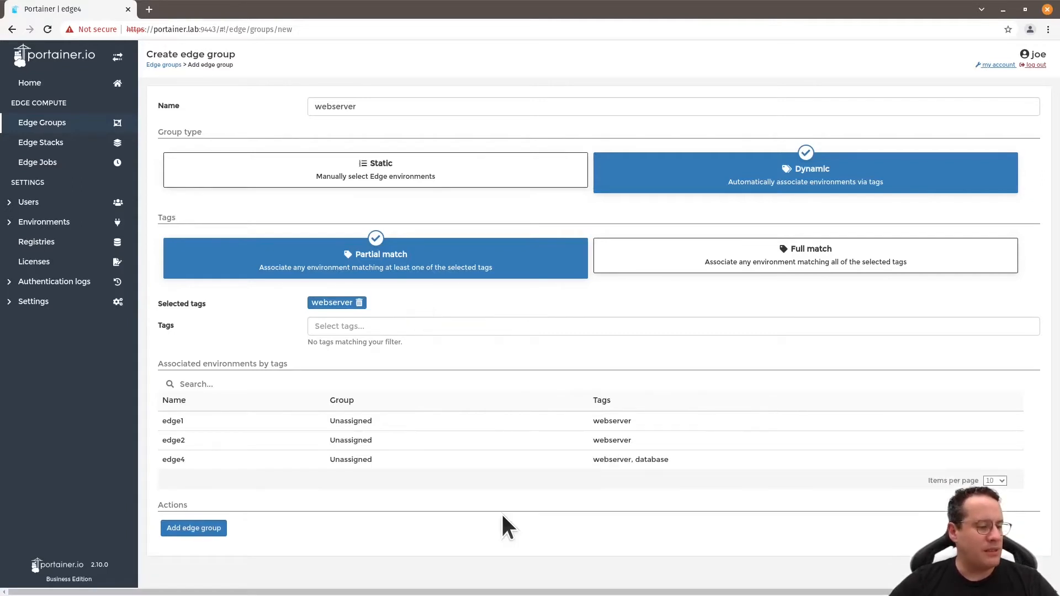
pyautogui.moveTo(517, 528)
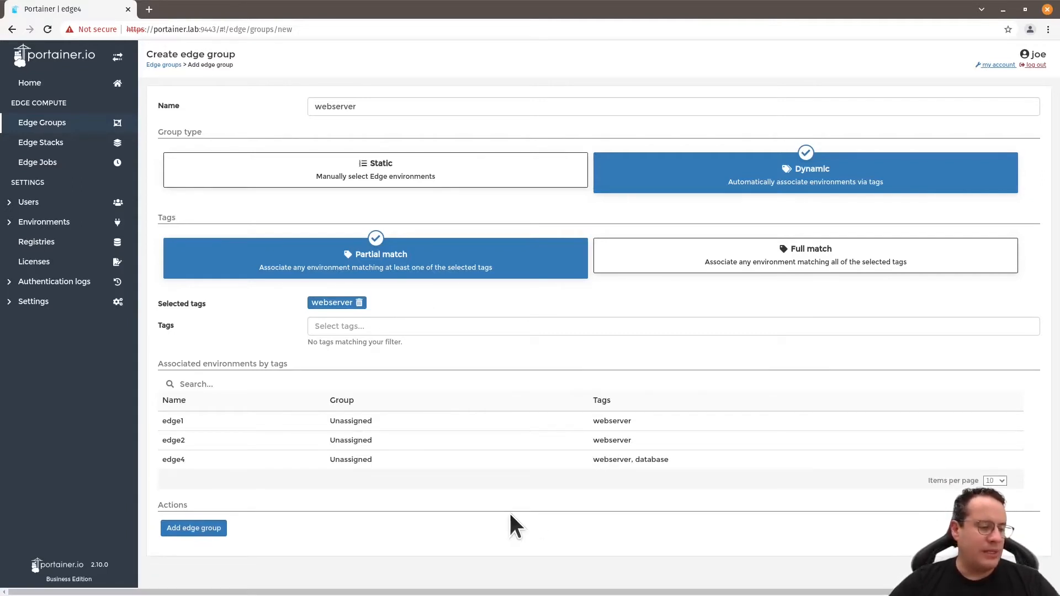
pyautogui.moveTo(554, 480)
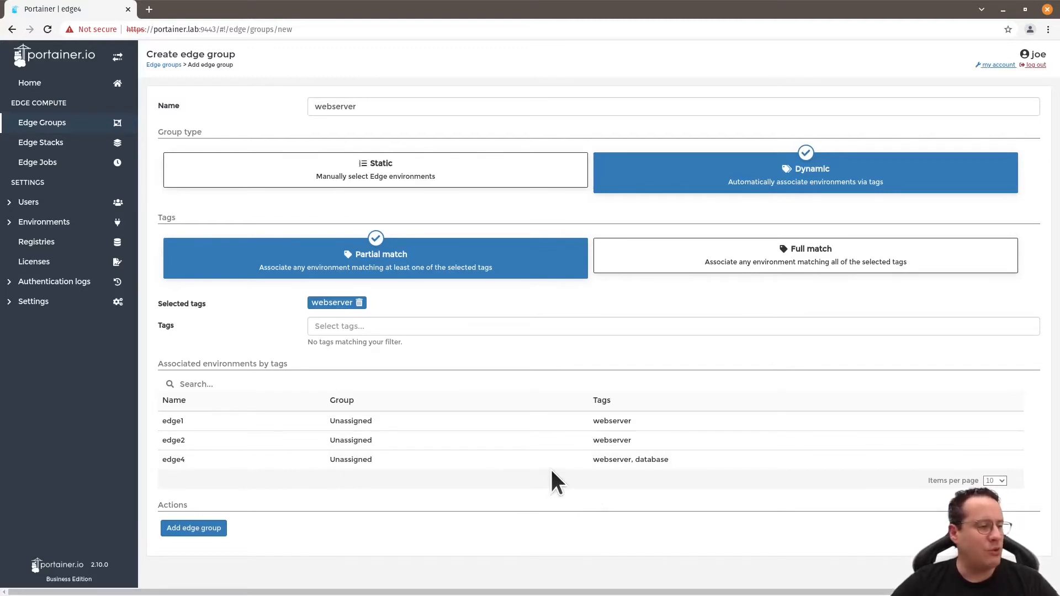
pyautogui.moveTo(207, 569)
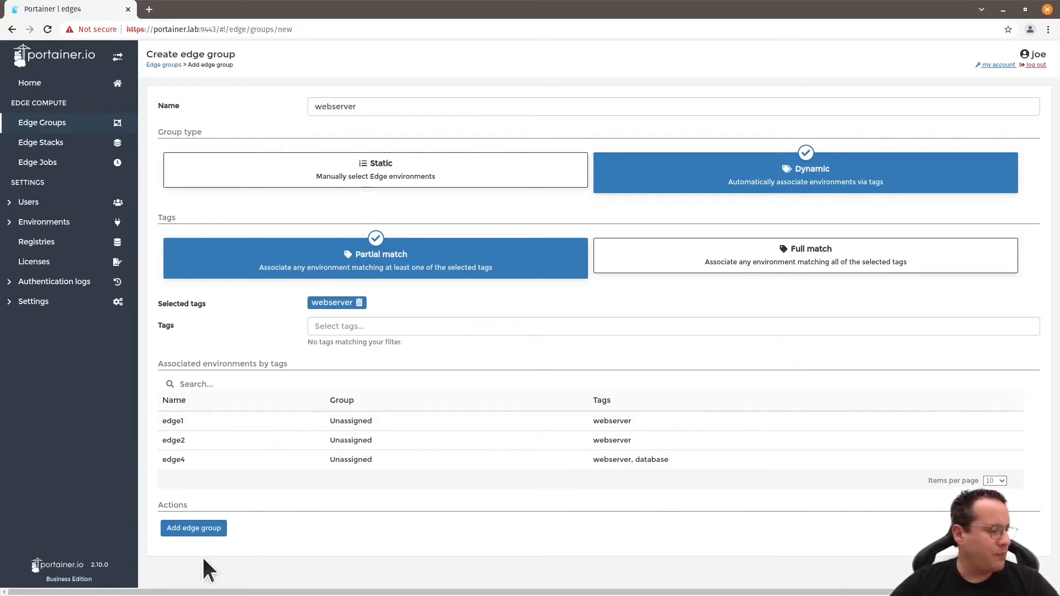
# - Save the new webserver edge group
pyautogui.click(193, 527)
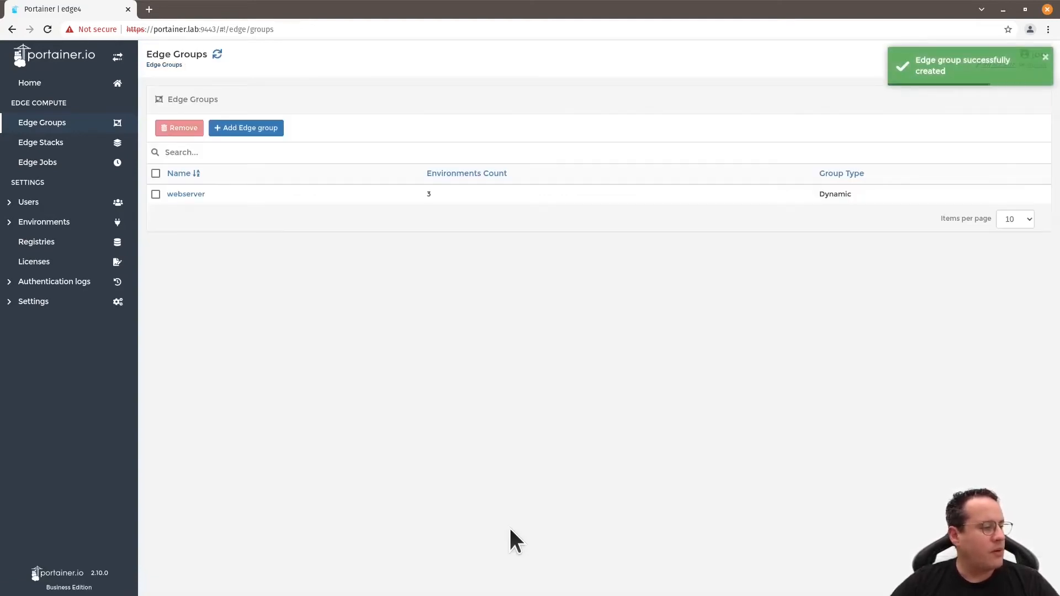
# - Create a dynamic edge group named database full-matching the database tag
pyautogui.click(245, 128)
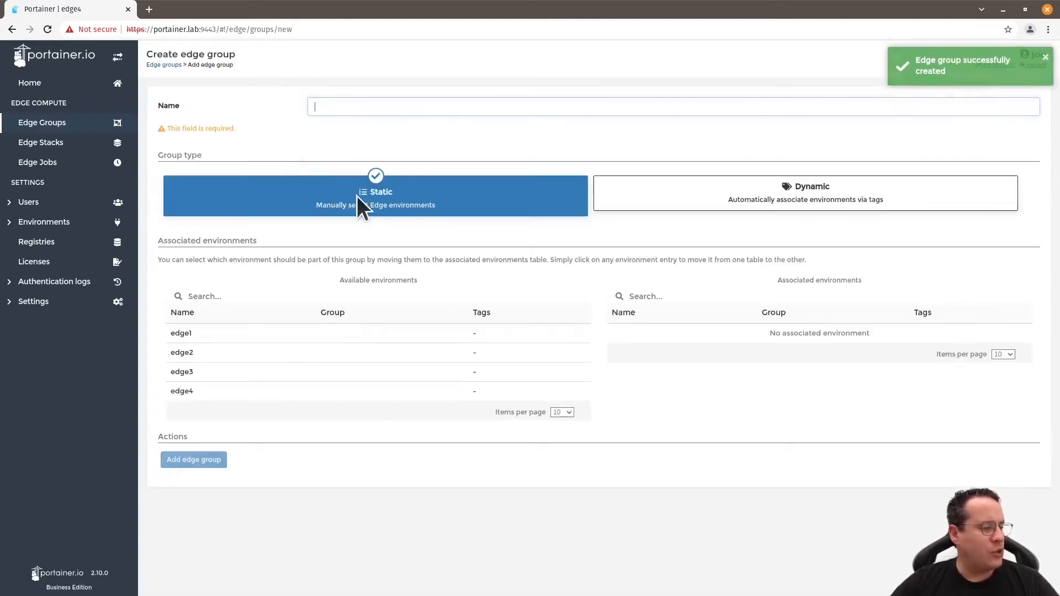
pyautogui.write('database')
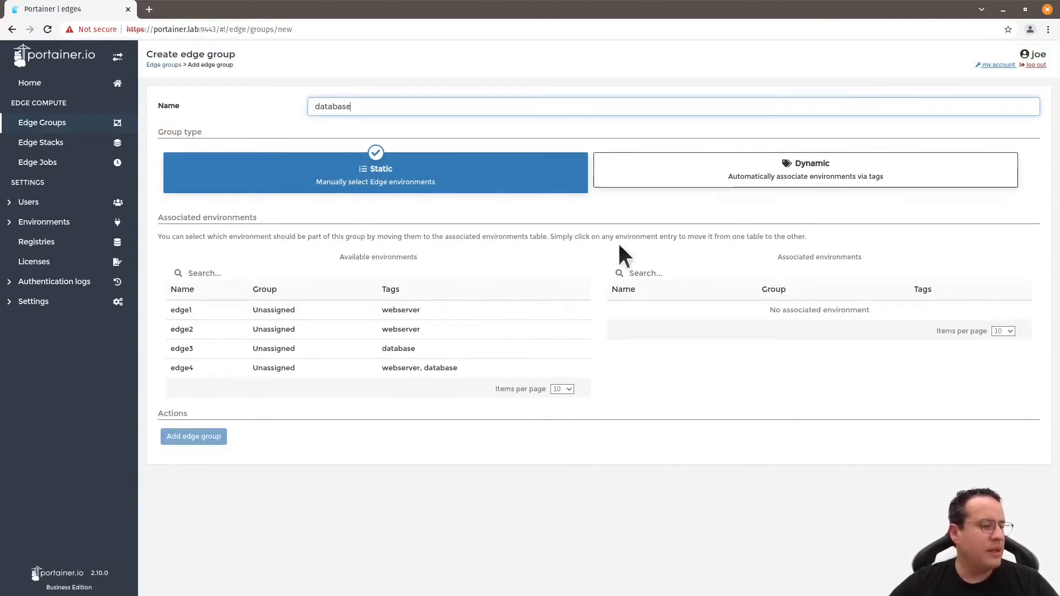
pyautogui.click(805, 169)
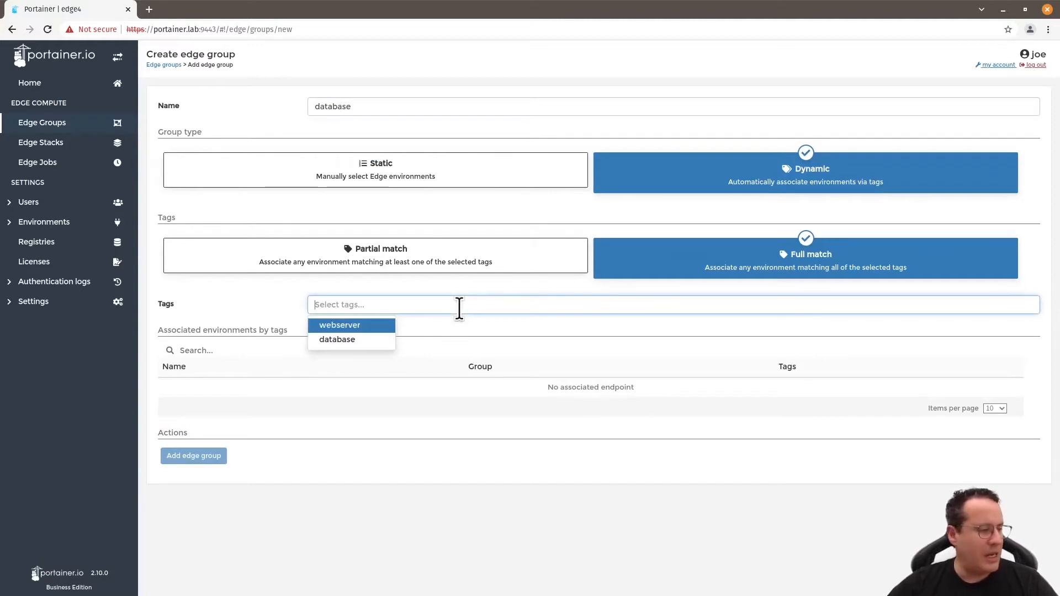
pyautogui.click(337, 339)
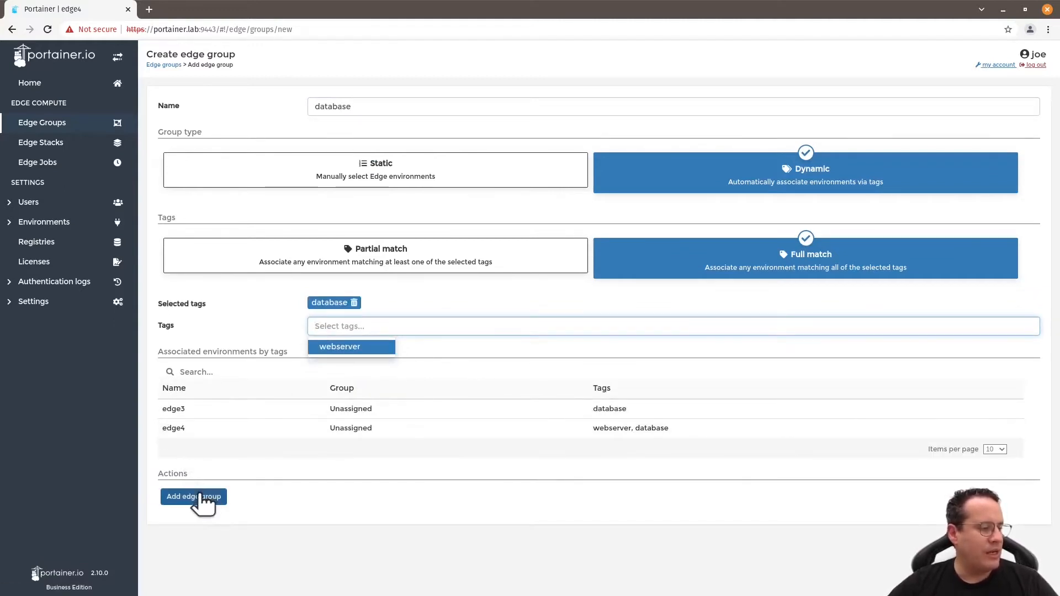
pyautogui.click(193, 495)
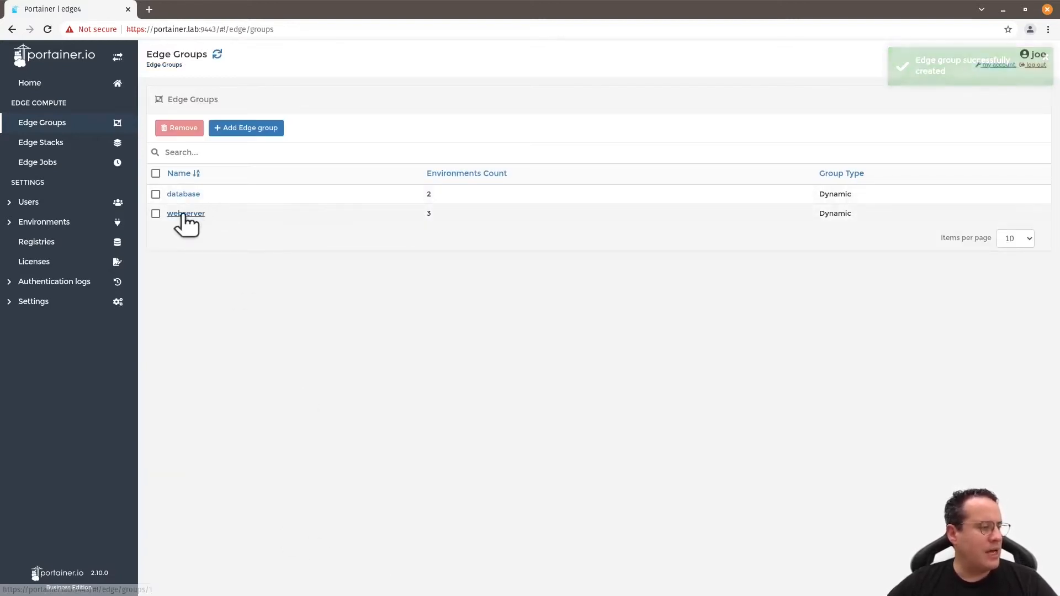
pyautogui.click(186, 213)
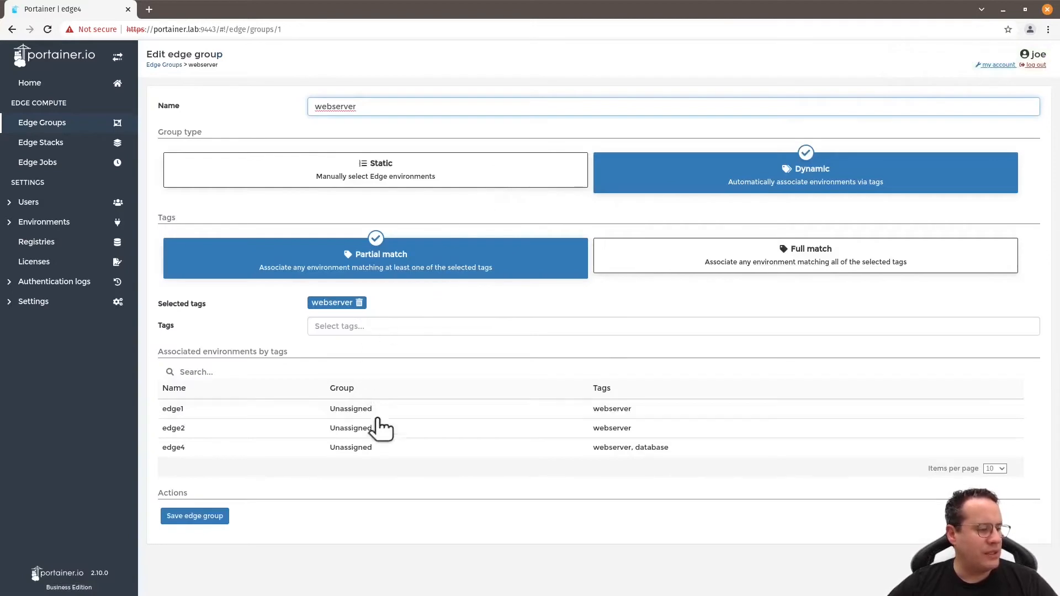
pyautogui.moveTo(263, 516)
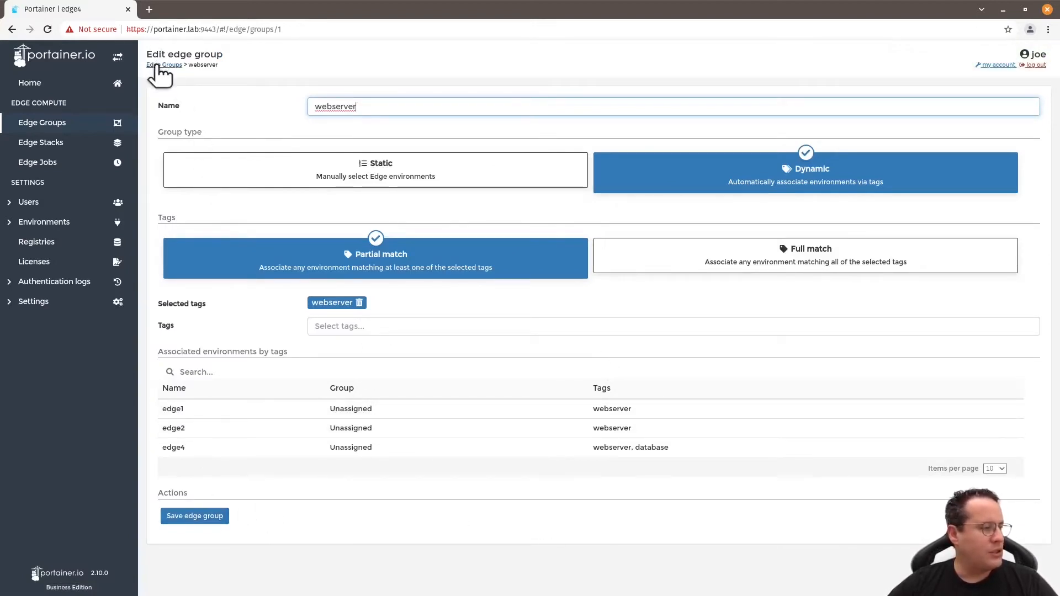
pyautogui.click(163, 64)
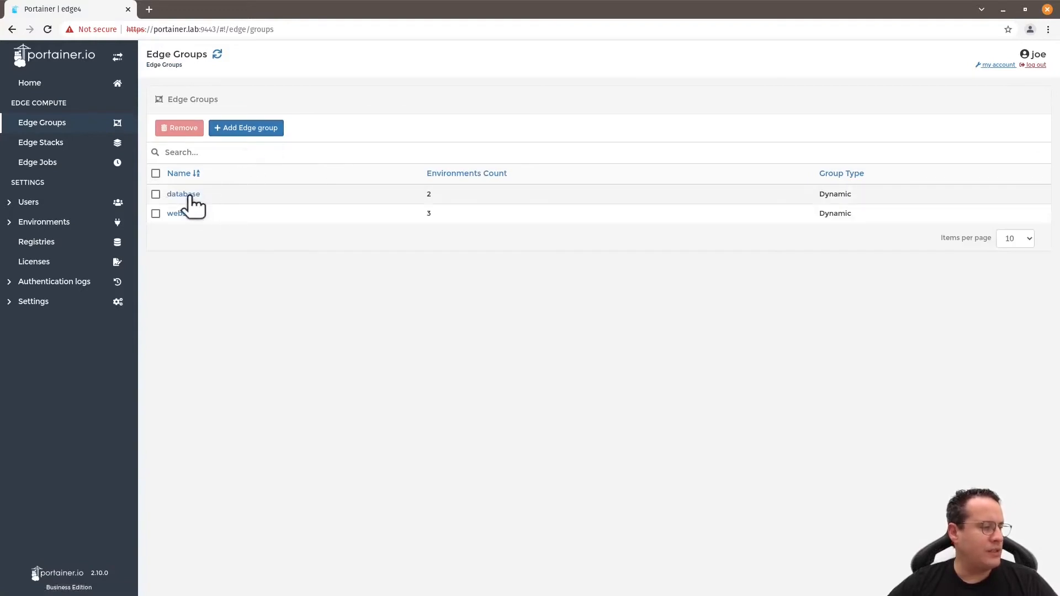
pyautogui.click(182, 194)
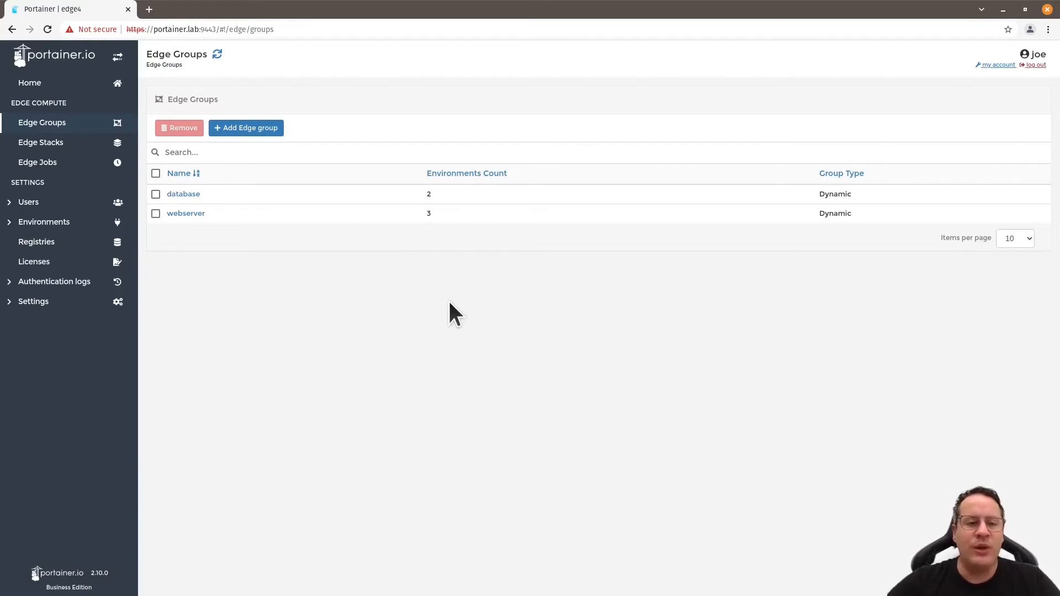
pyautogui.moveTo(85, 153)
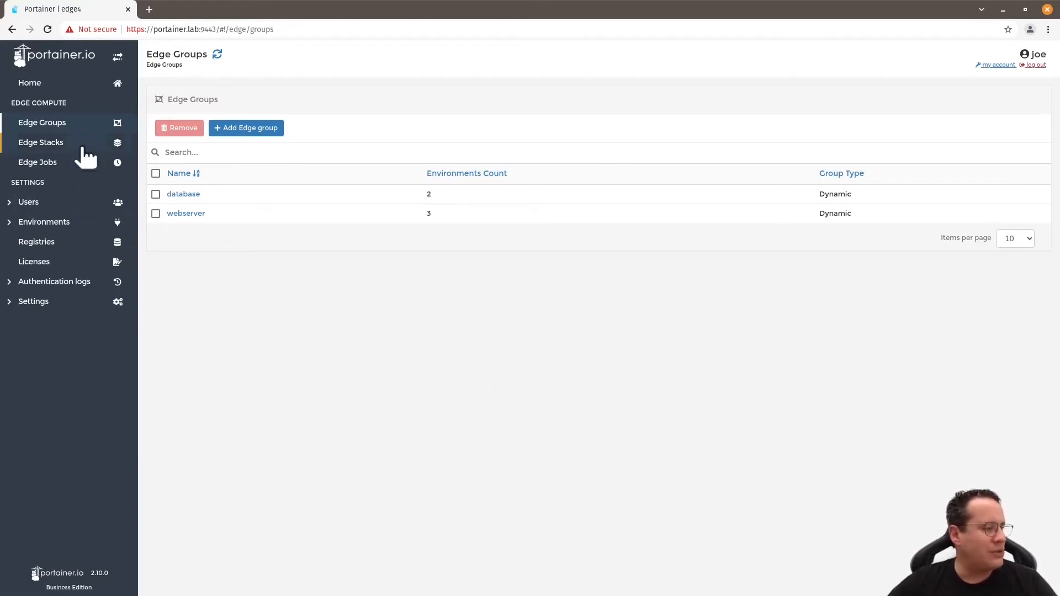
# - Start a new edge stack named caddy for the webserver group with a caddy compose file on port 8080
pyautogui.click(41, 142)
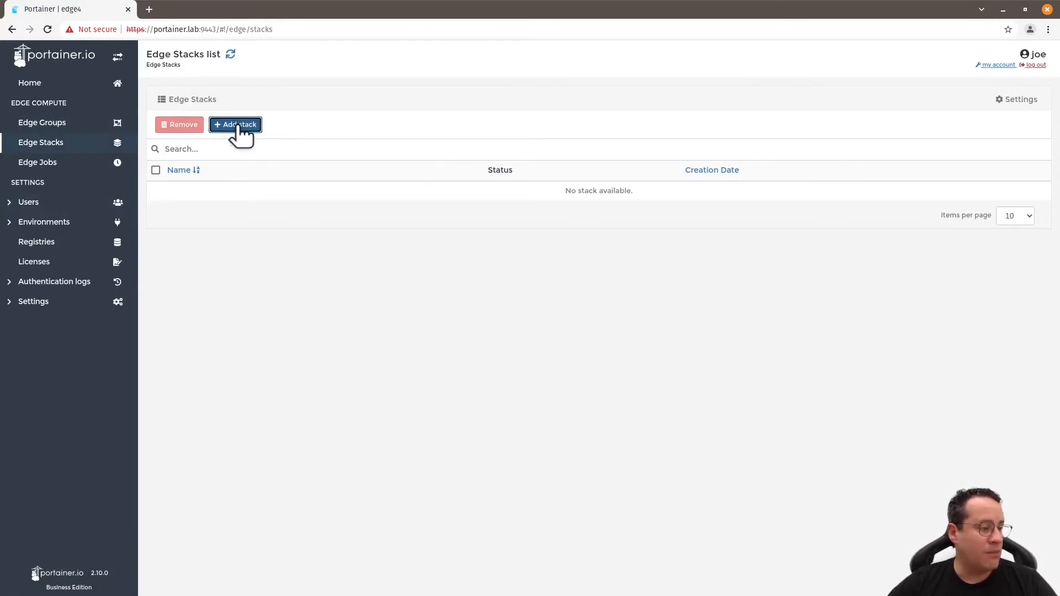
pyautogui.click(235, 125)
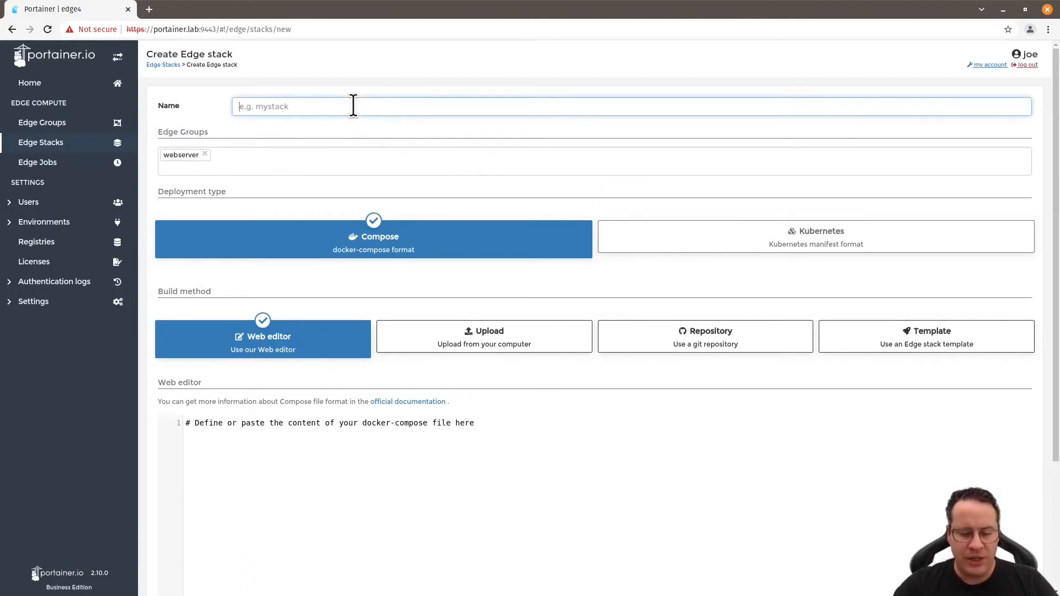
pyautogui.write('caddy')
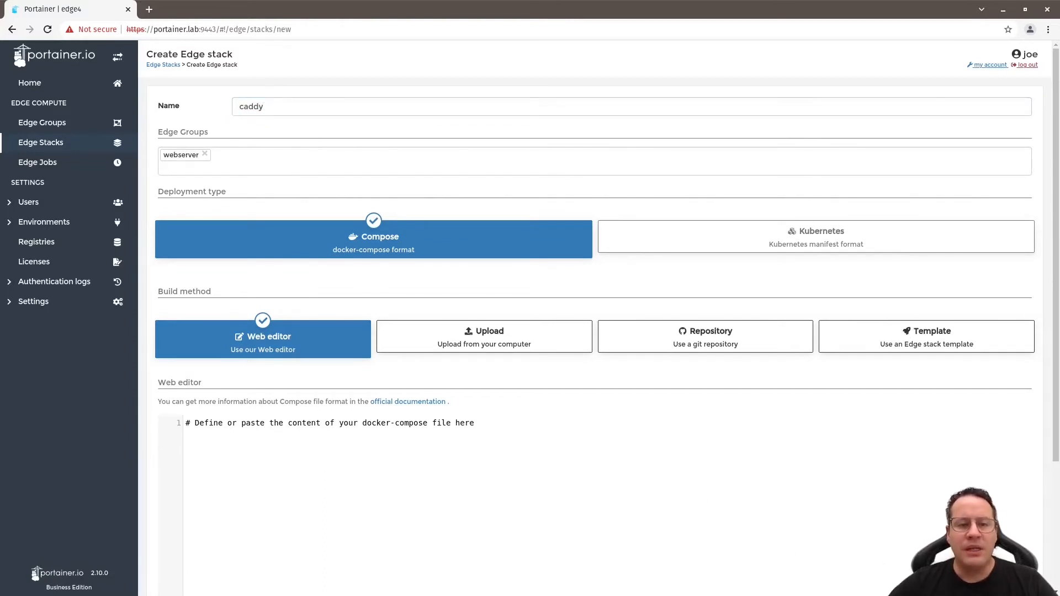
pyautogui.moveTo(574, 448)
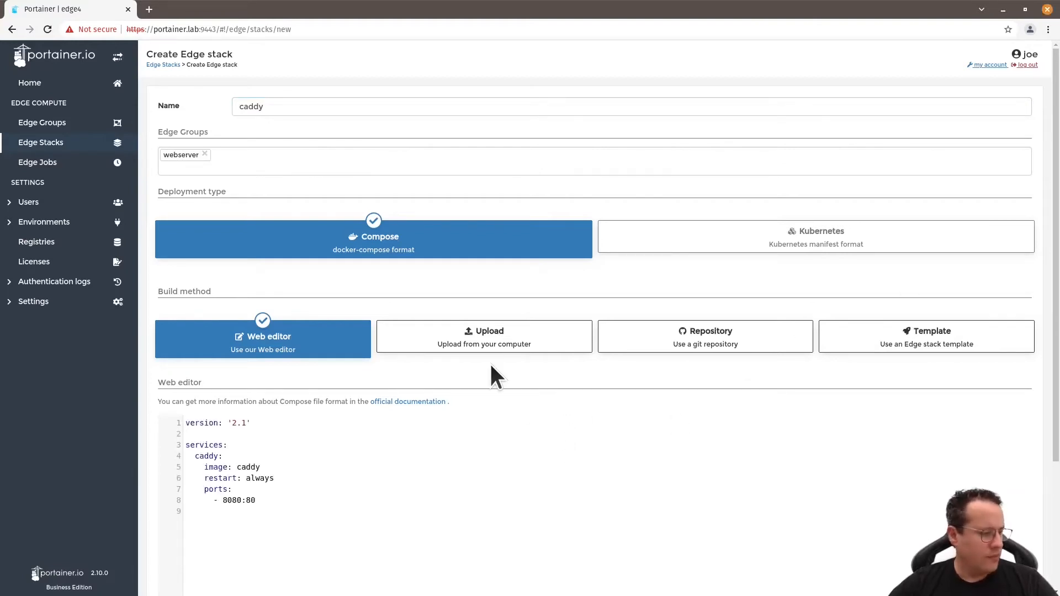
pyautogui.moveTo(313, 142)
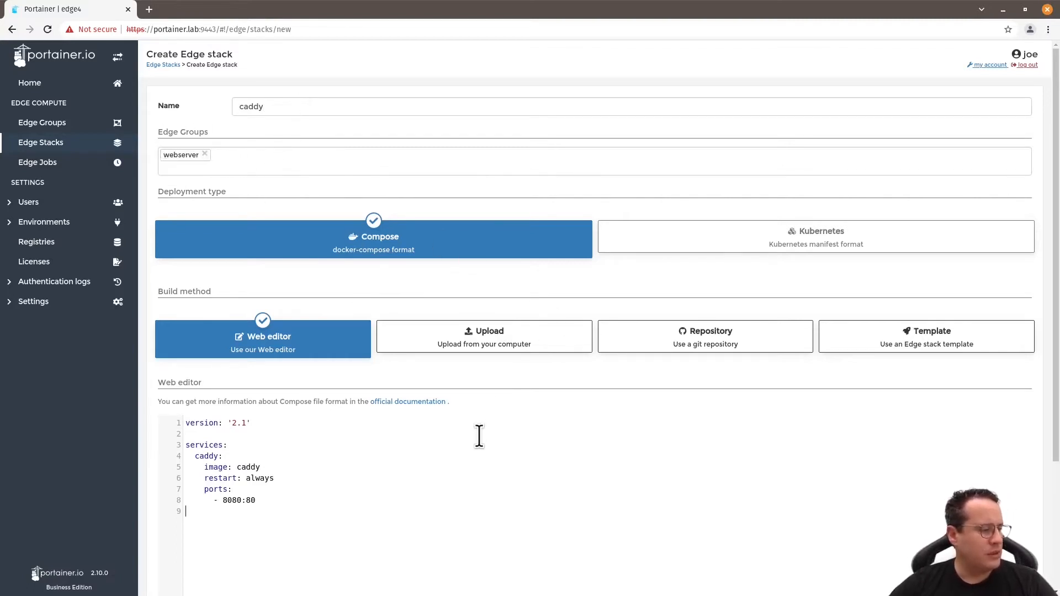
pyautogui.scroll(-3)
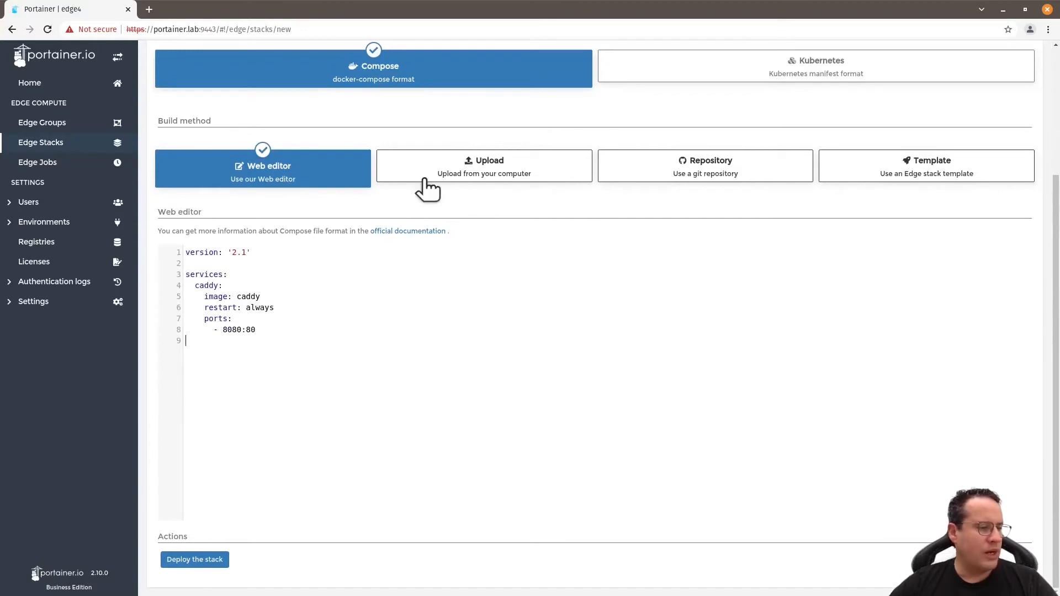
pyautogui.moveTo(661, 181)
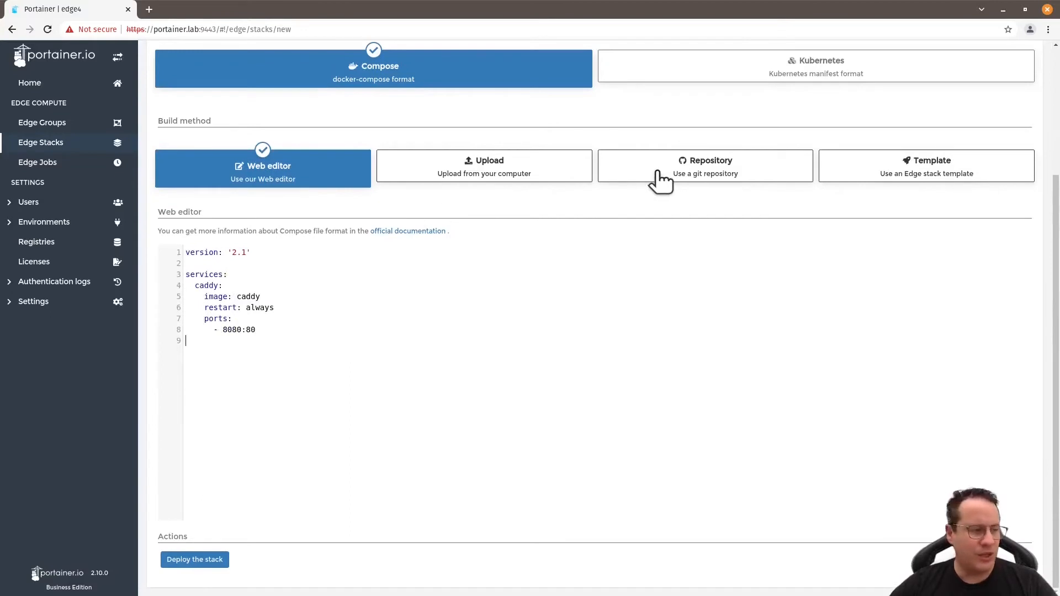
pyautogui.moveTo(434, 207)
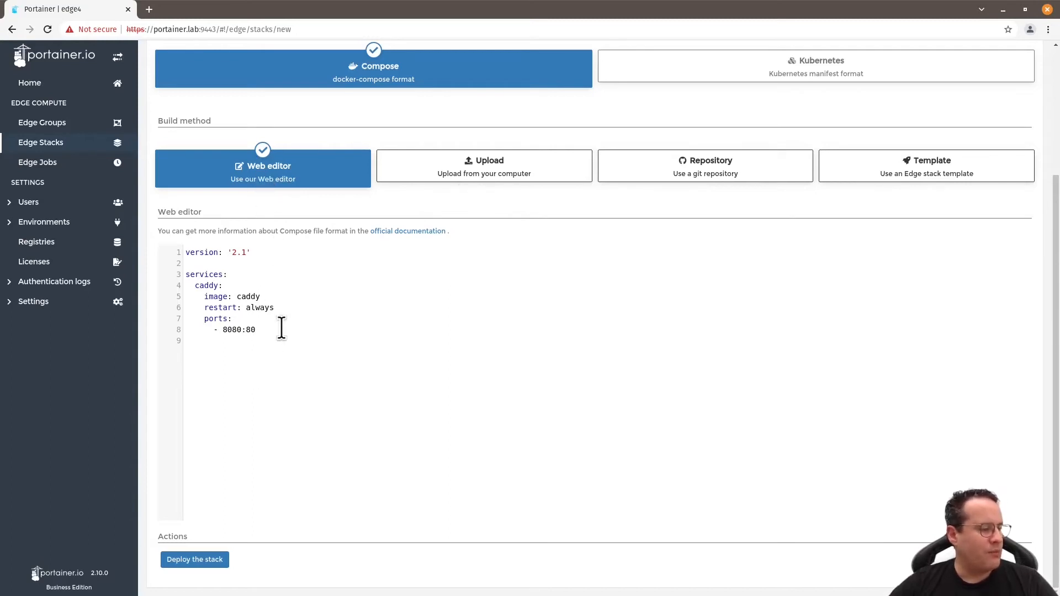
pyautogui.moveTo(275, 498)
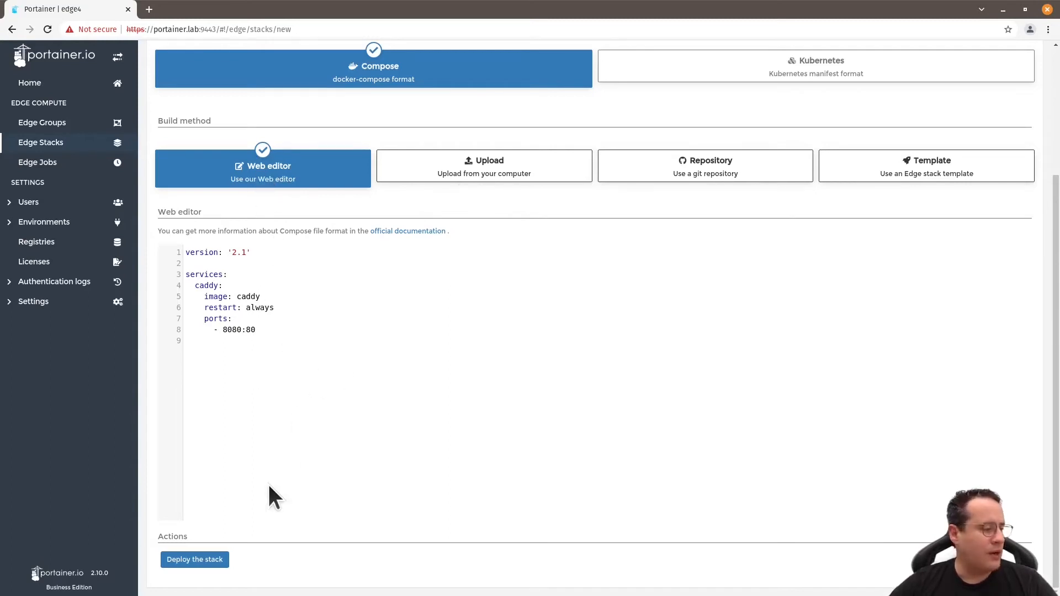
# - Deploy the caddy stack and refresh until its webserver environments report deployed
pyautogui.click(194, 559)
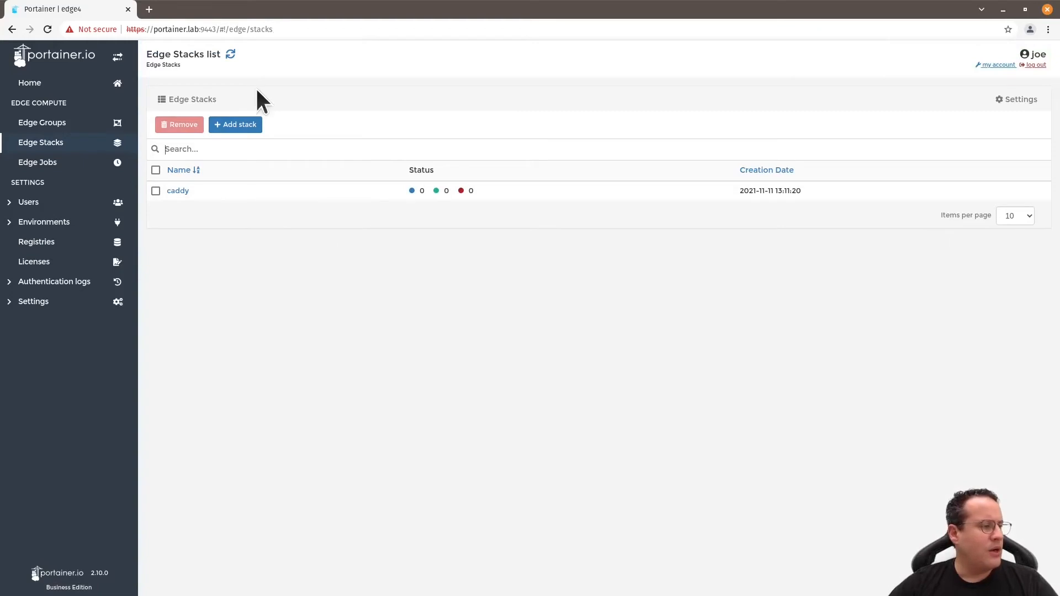
pyautogui.click(231, 55)
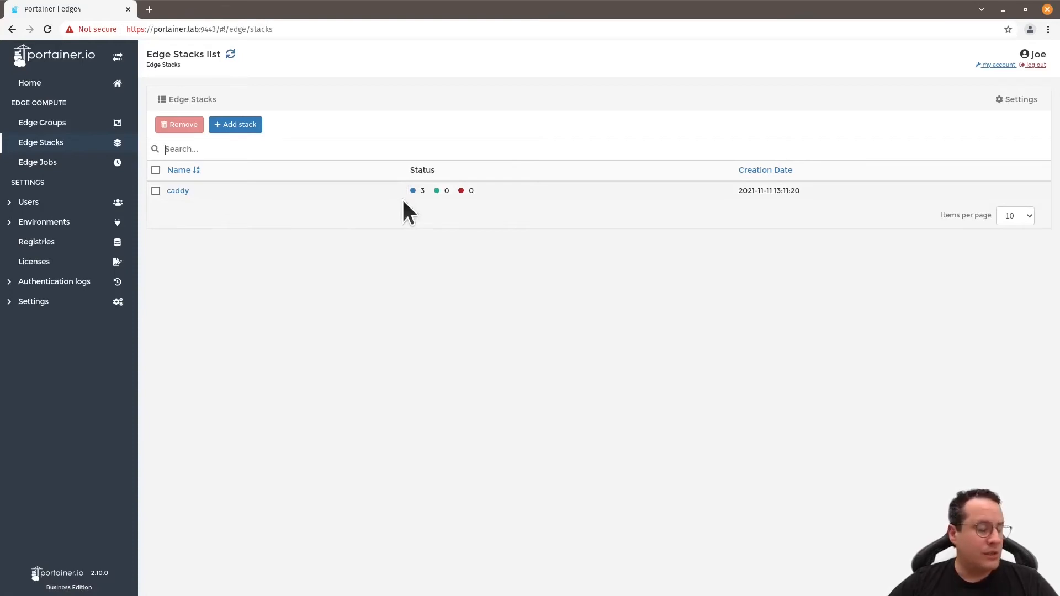
pyautogui.click(231, 54)
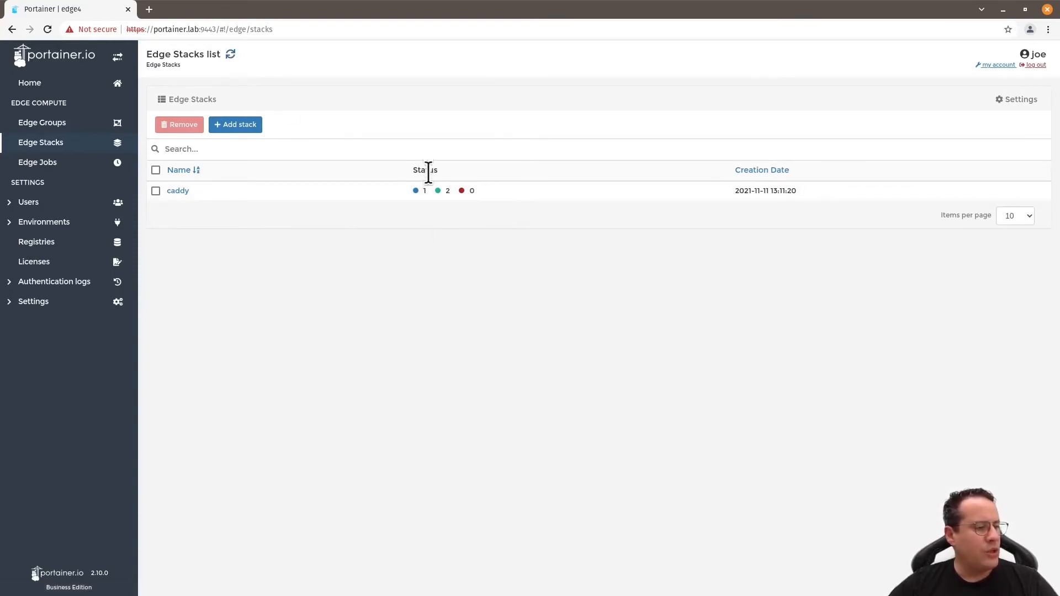
pyautogui.moveTo(324, 167)
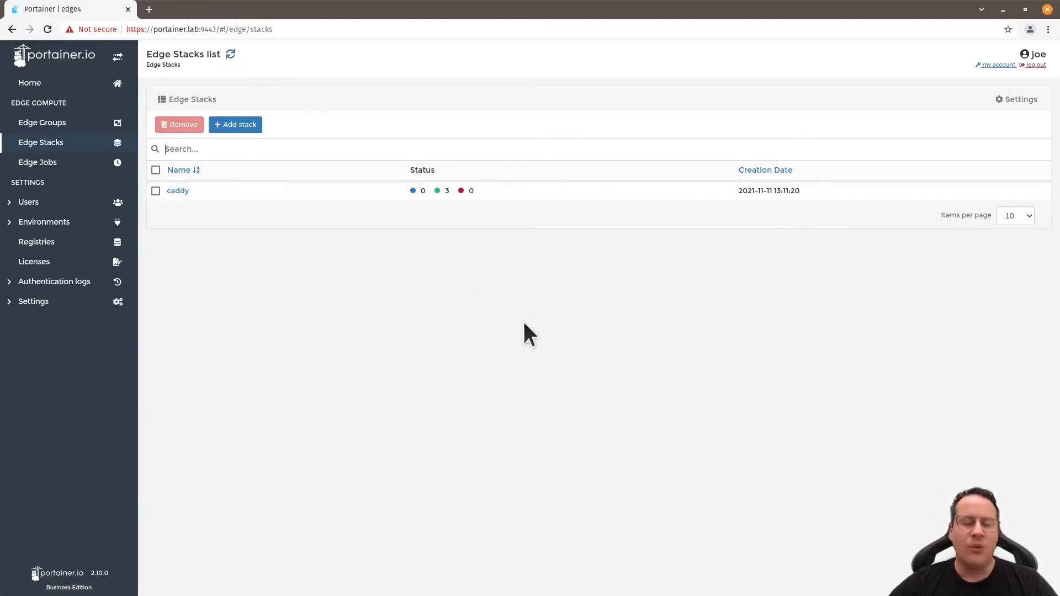
pyautogui.moveTo(507, 200)
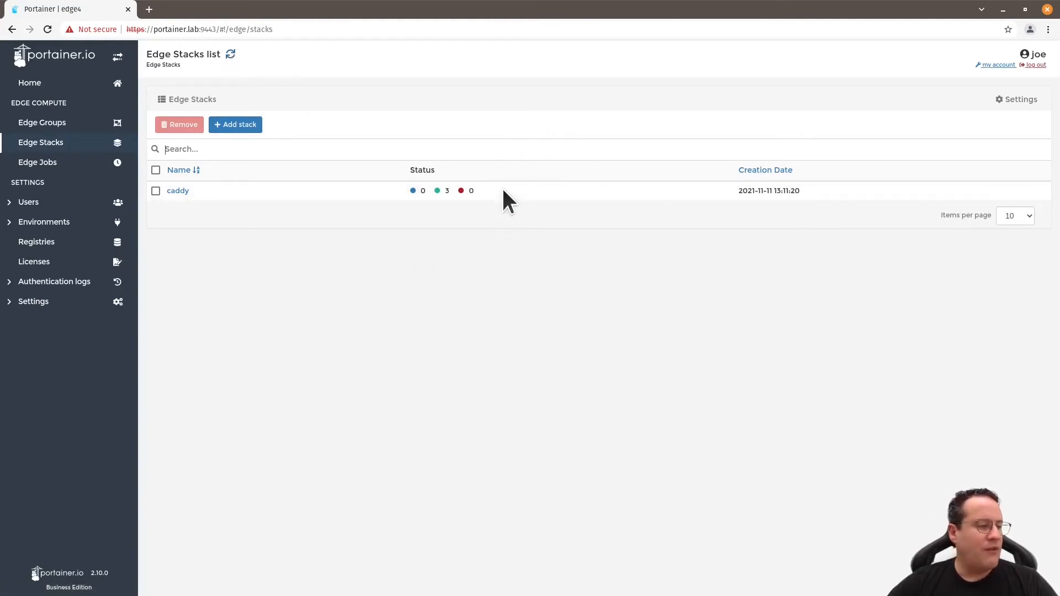
pyautogui.moveTo(487, 223)
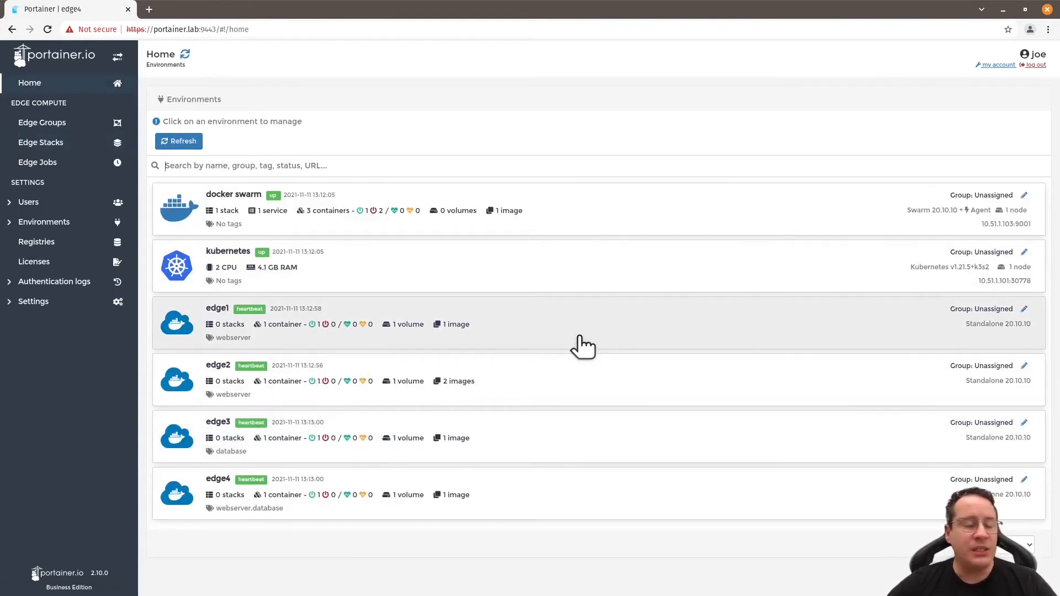
# - View edge1's containers, showing edge_caddy_caddy_1 running on port 8080
pyautogui.click(217, 308)
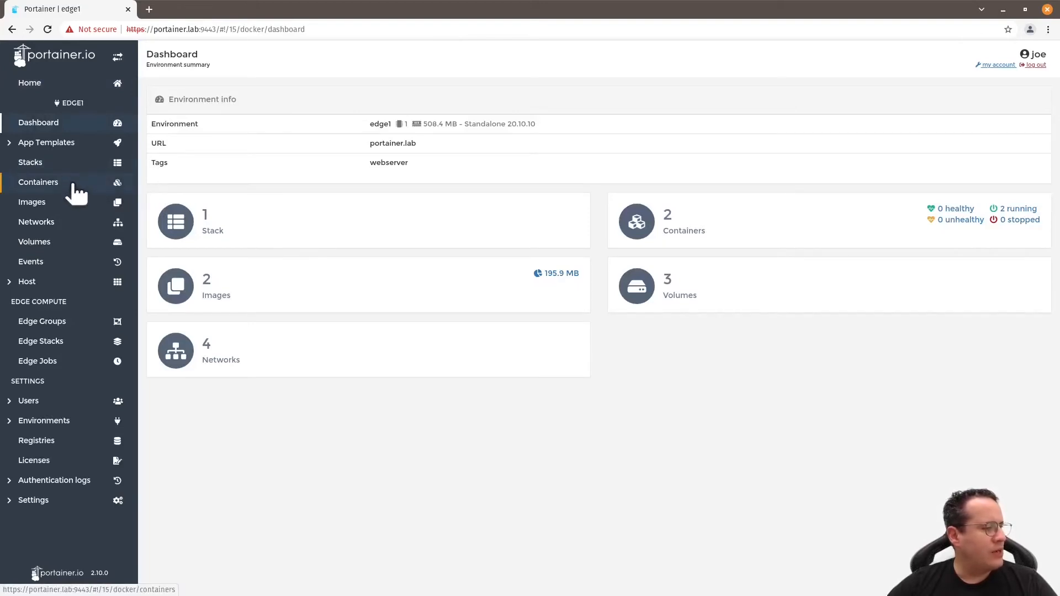
pyautogui.click(37, 183)
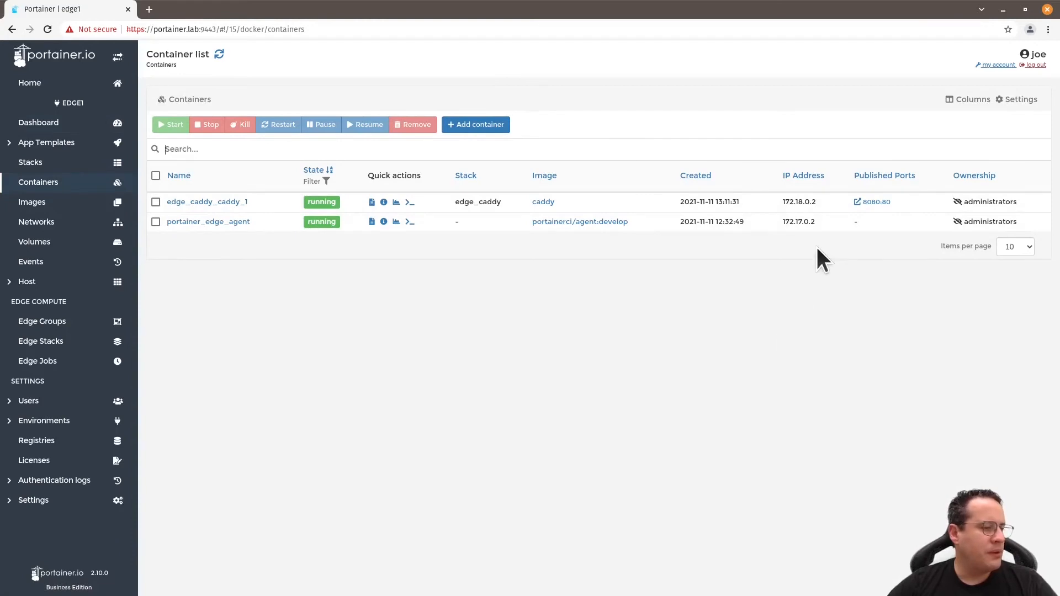
pyautogui.moveTo(875, 201)
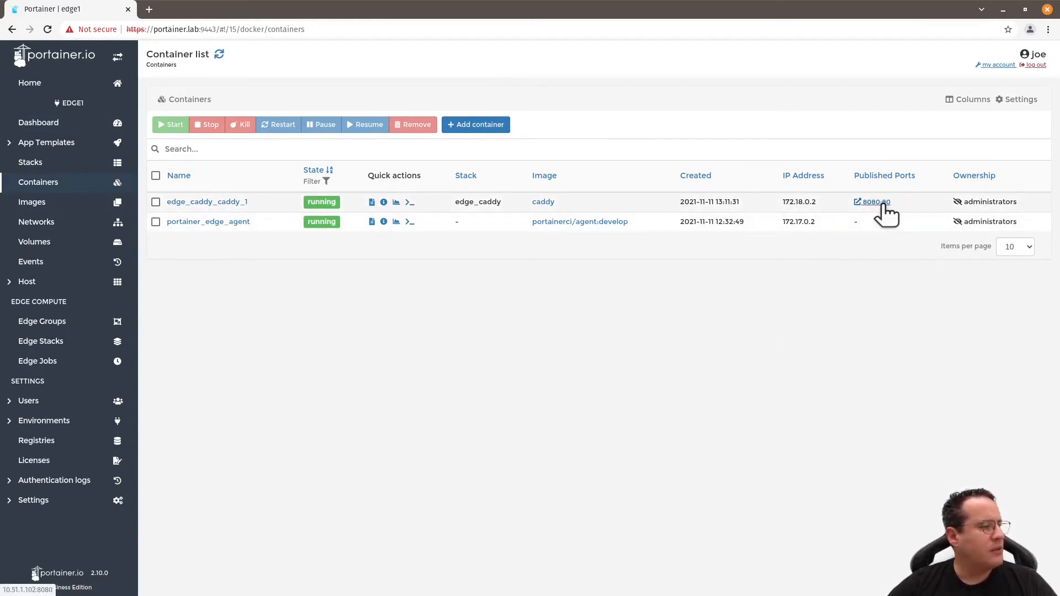
# - Check the Caddy welcome page on port 8080, then return to the Portainer tab
pyautogui.click(874, 201)
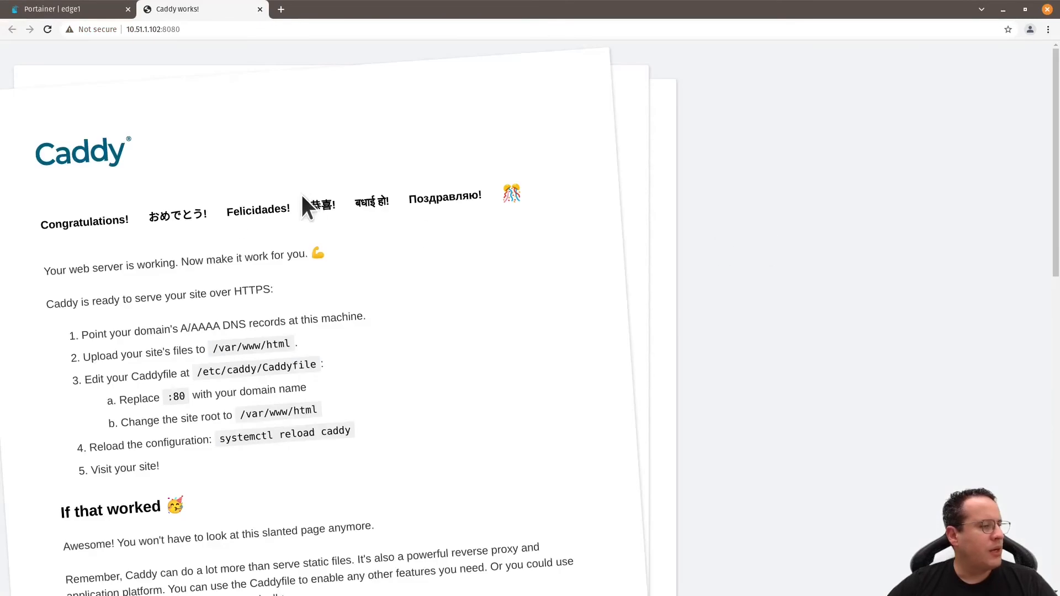
pyautogui.moveTo(134, 35)
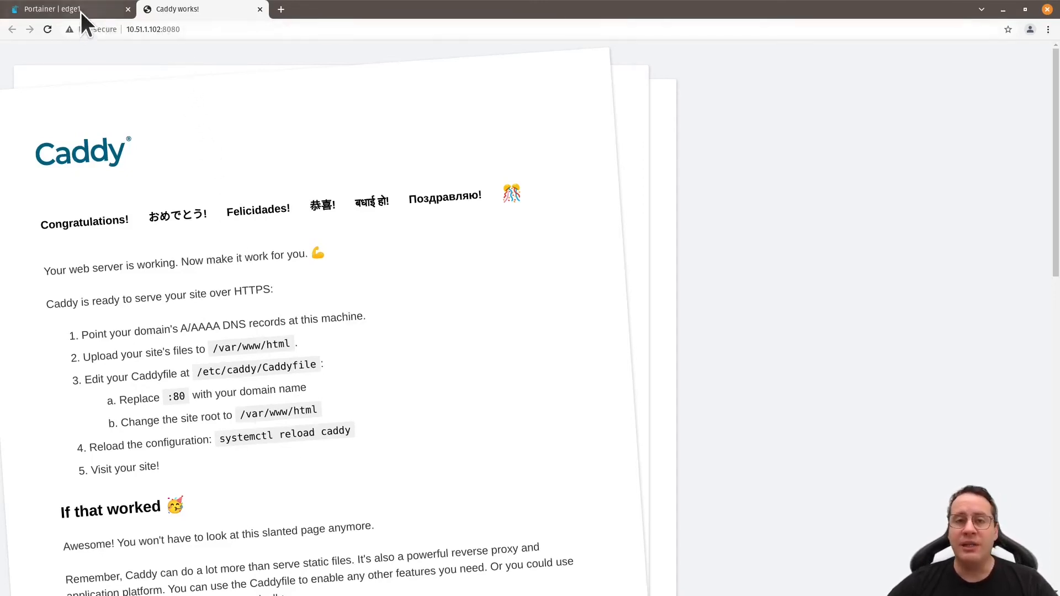
pyautogui.click(60, 9)
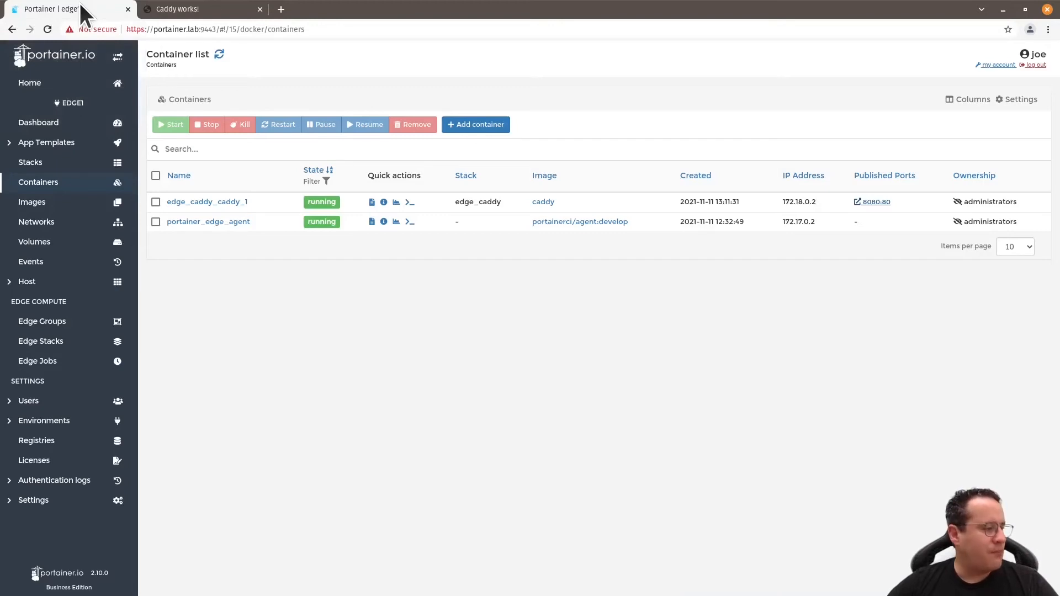
pyautogui.moveTo(402, 473)
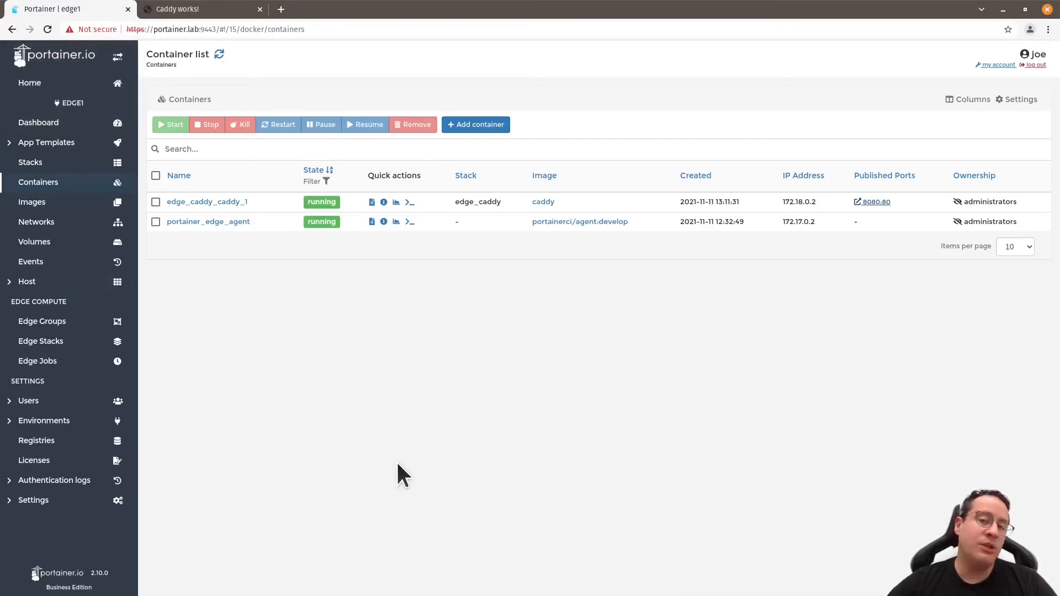
pyautogui.moveTo(394, 470)
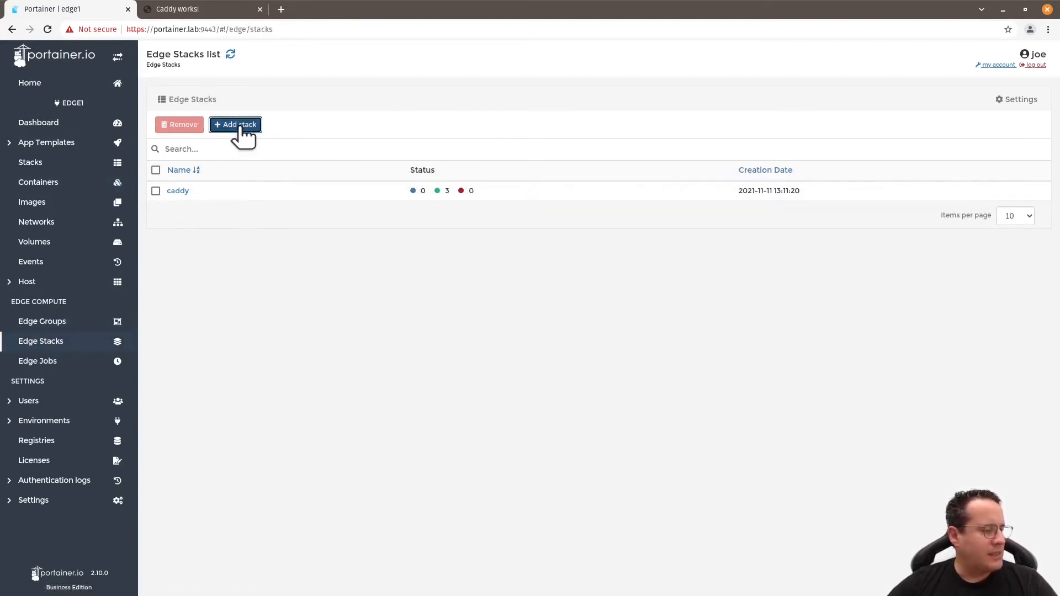
# - Create and deploy a mysql edge stack for the database group from a MySQL server compose file
pyautogui.click(234, 125)
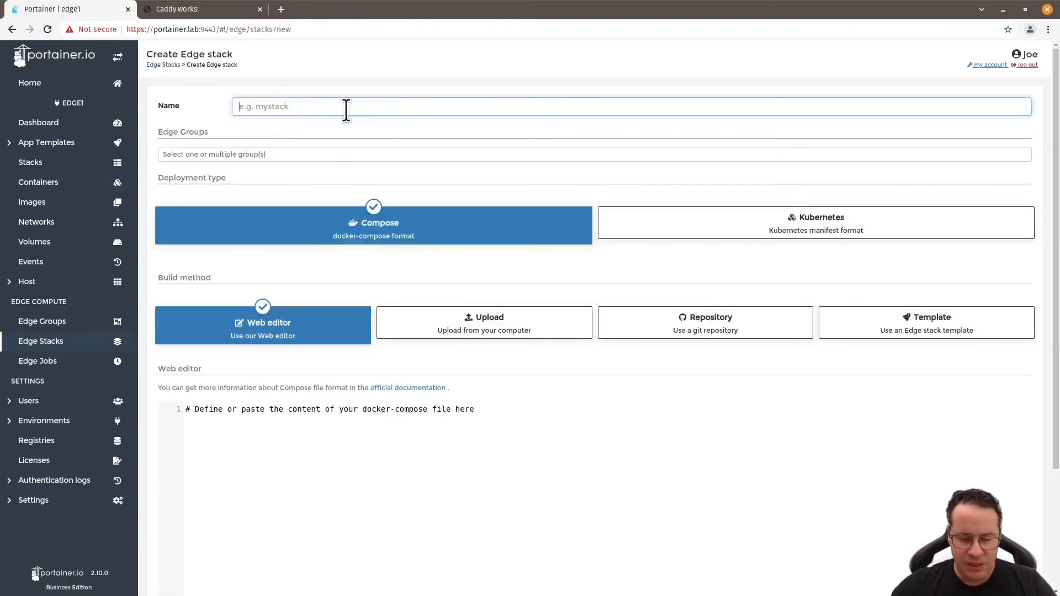
pyautogui.write('mysql')
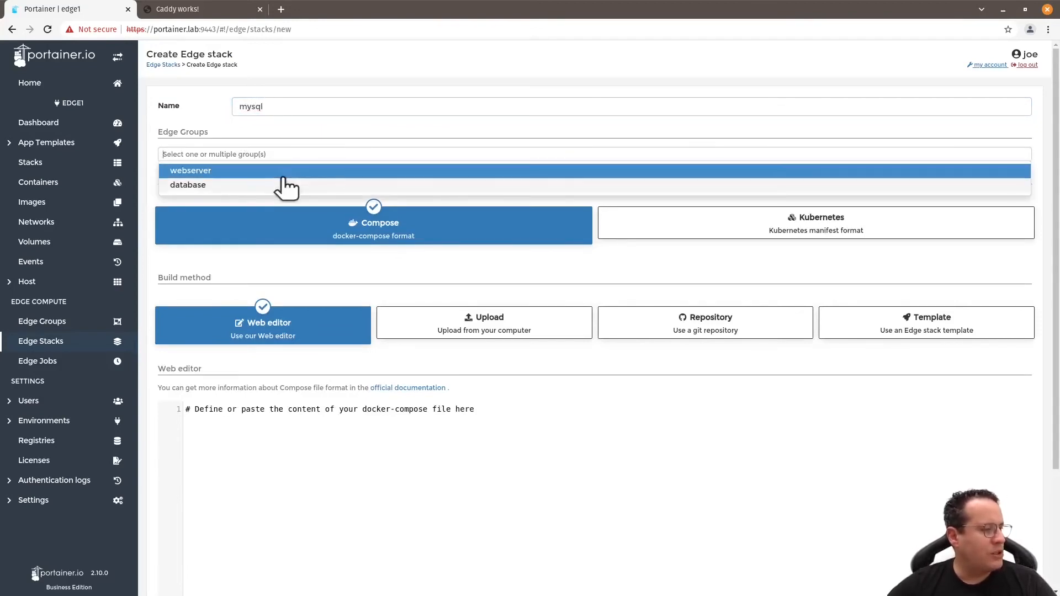
pyautogui.click(187, 184)
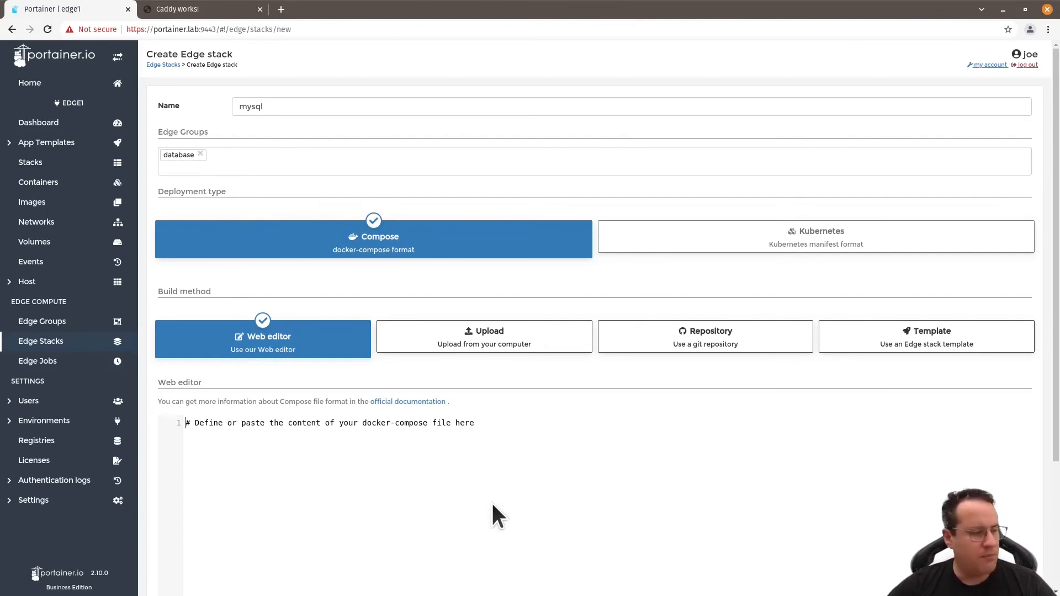
pyautogui.write("version: '2.1'")
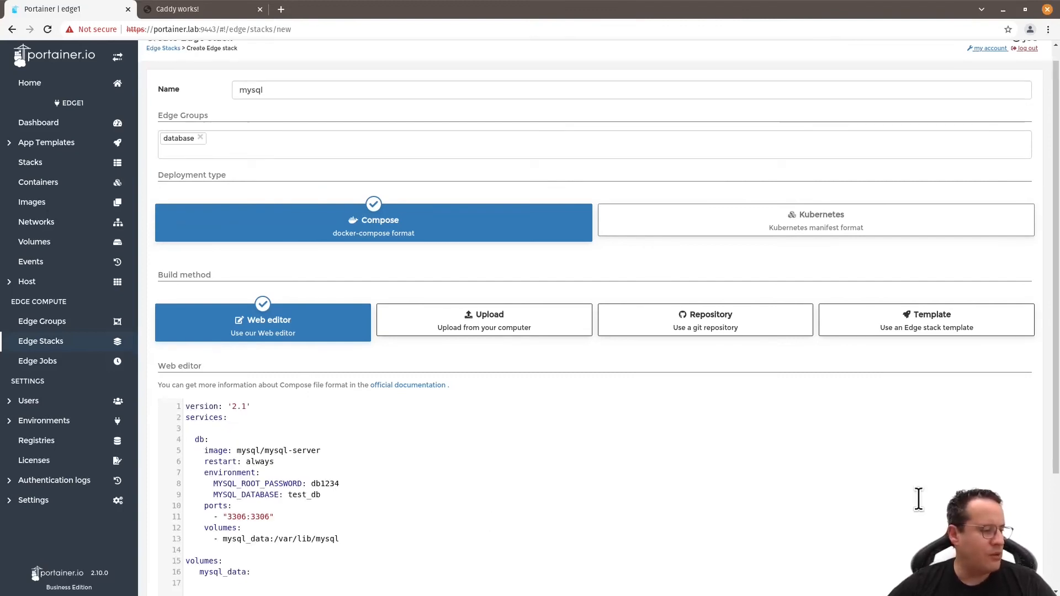
pyautogui.scroll(-3)
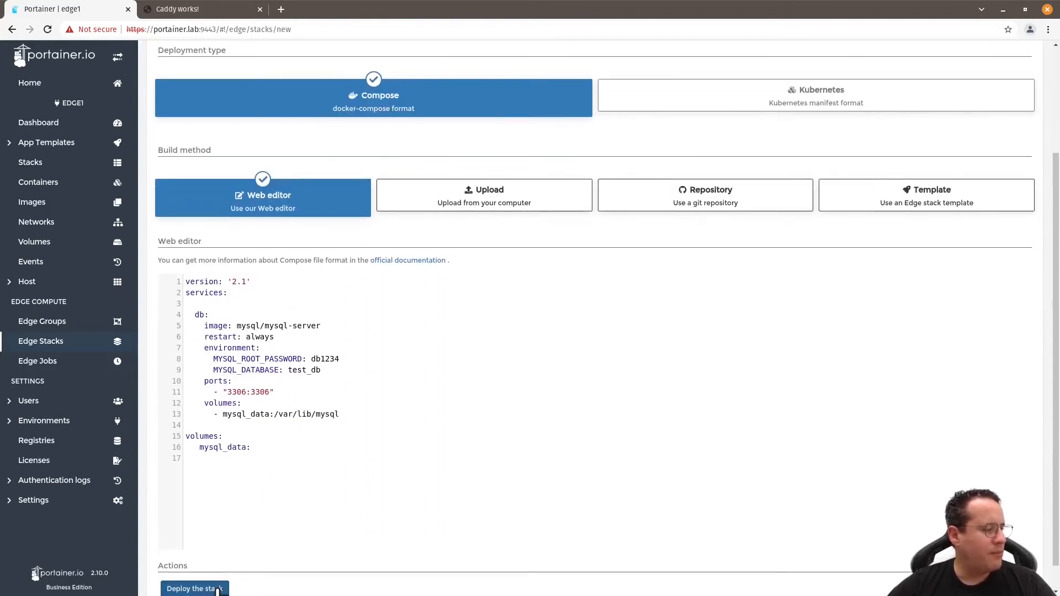
pyautogui.click(194, 589)
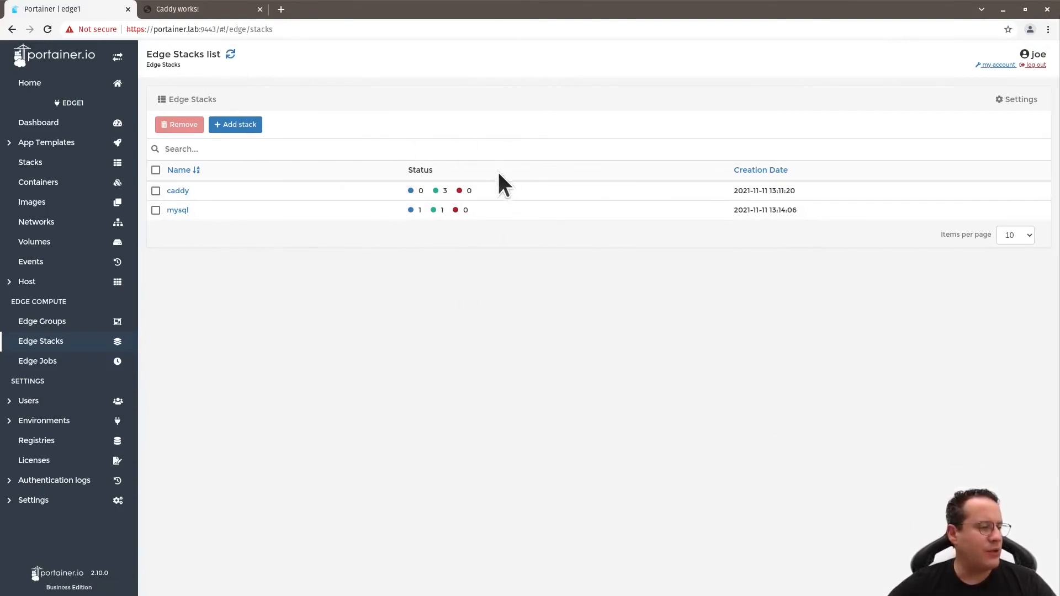
pyautogui.moveTo(449, 300)
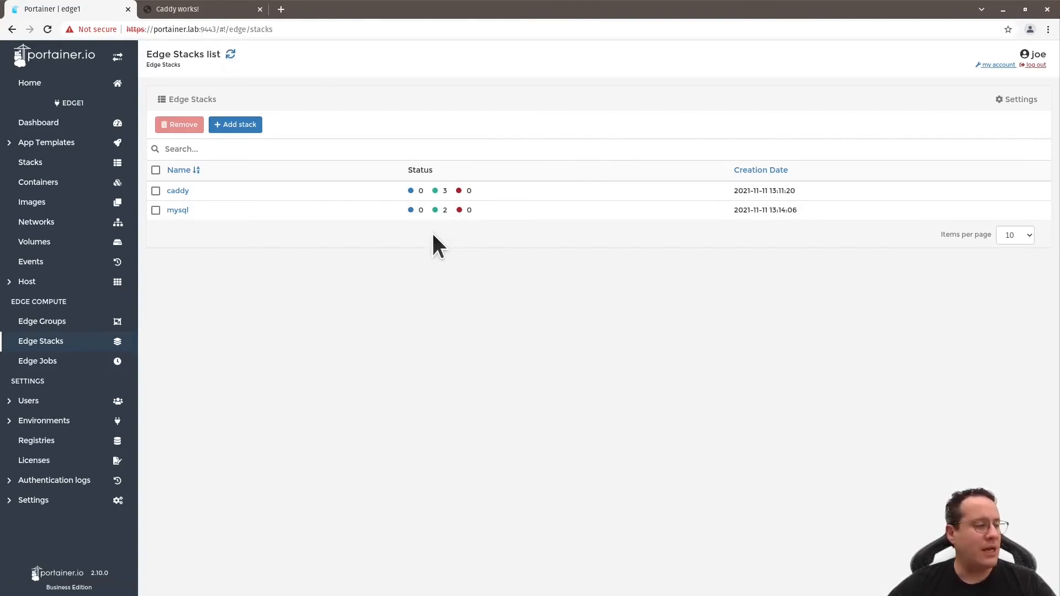
pyautogui.moveTo(517, 347)
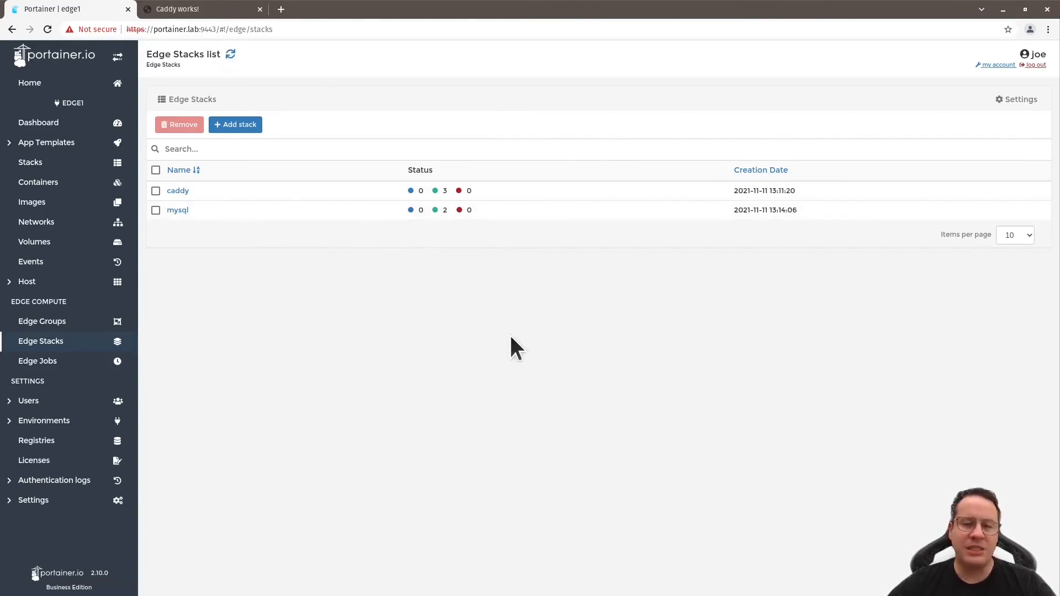
pyautogui.moveTo(363, 245)
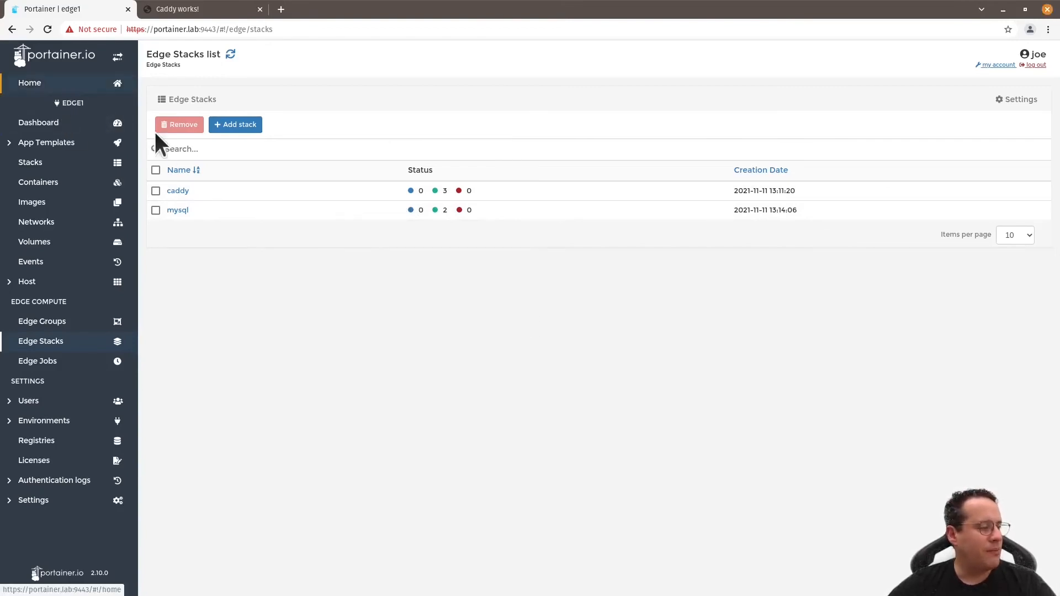
# - From Home, view edge4's containers showing edge_mysql_db_1 healthy beside edge_caddy_caddy_1
pyautogui.click(30, 82)
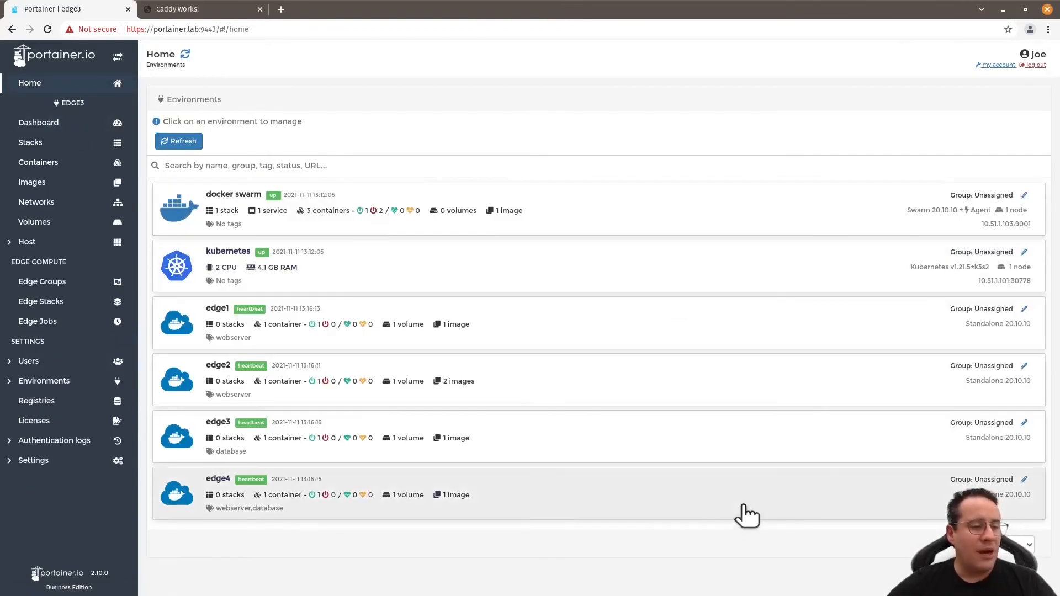
pyautogui.moveTo(223, 534)
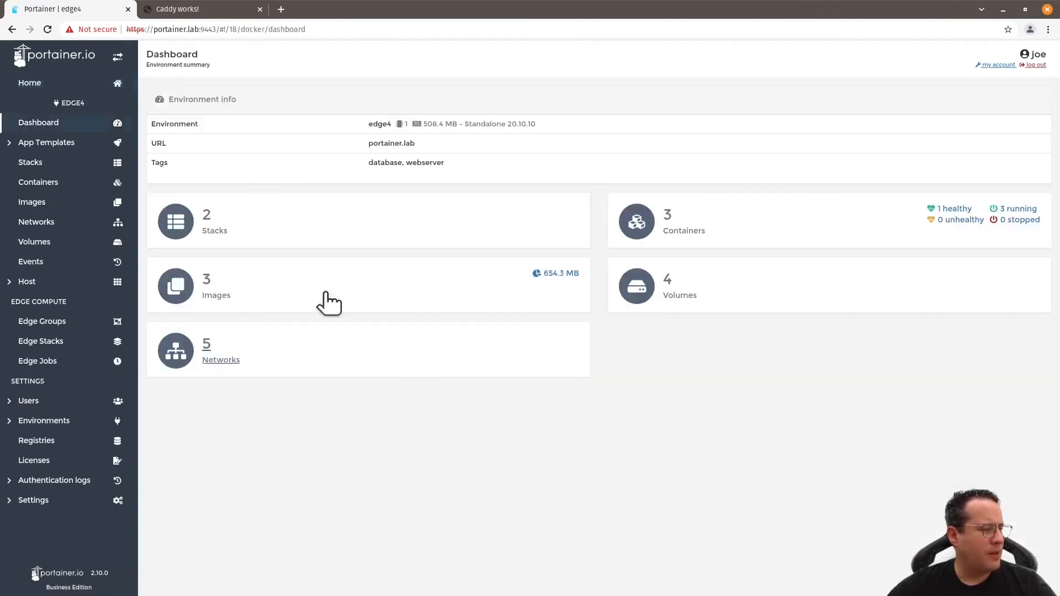
pyautogui.click(38, 182)
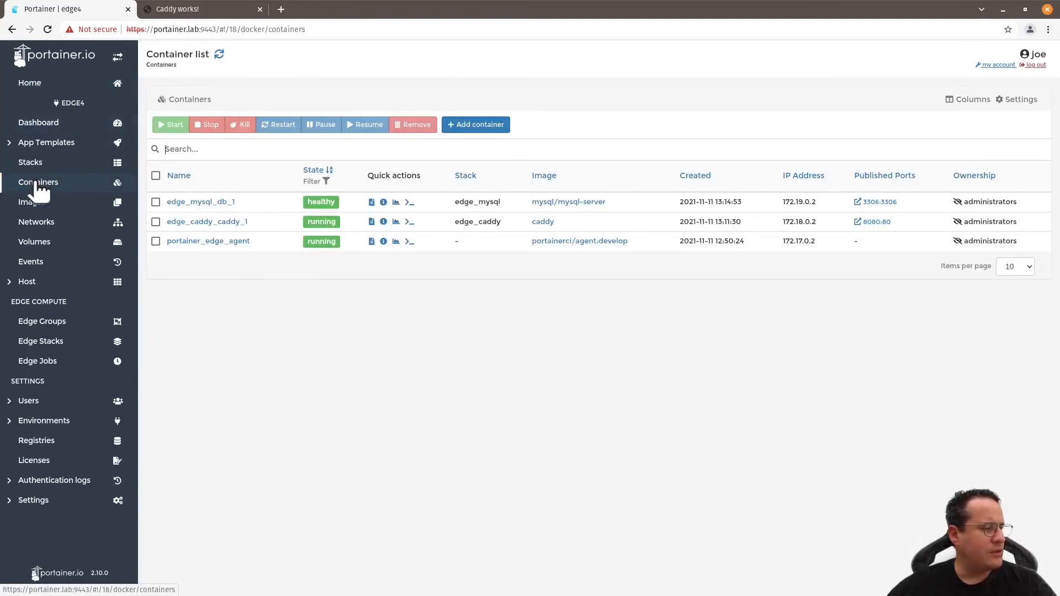
pyautogui.moveTo(200, 201)
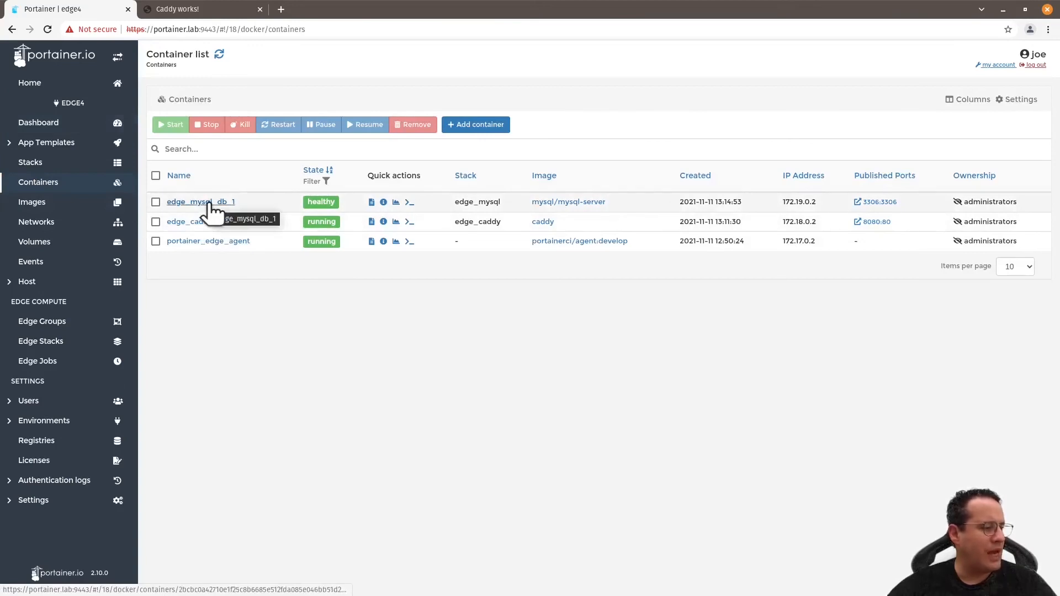
pyautogui.moveTo(216, 229)
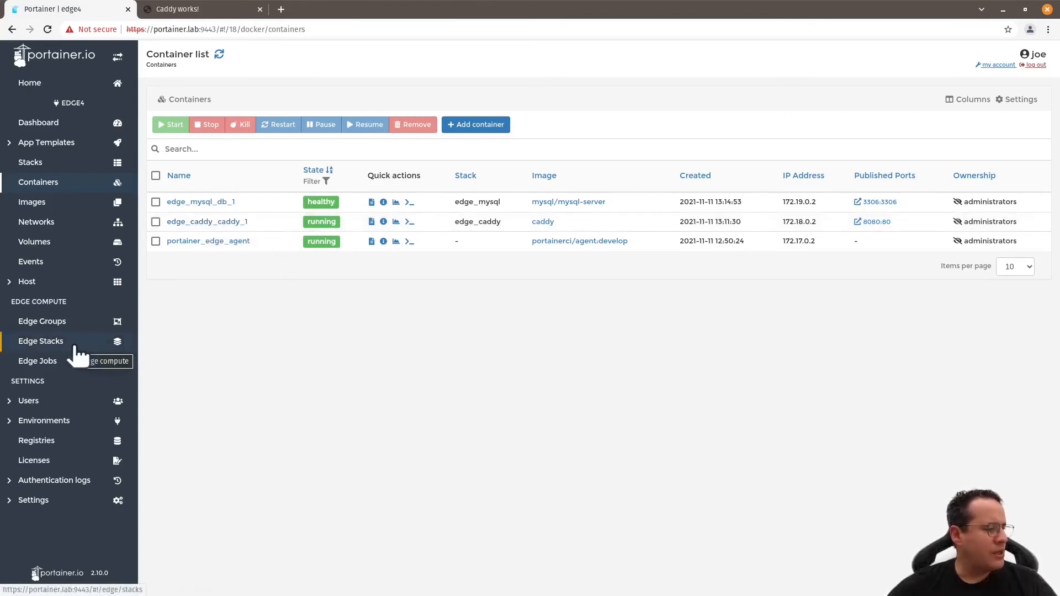
# - Make the database edge group static with edge2 added alongside edge3 and edge4, and save it
pyautogui.click(41, 320)
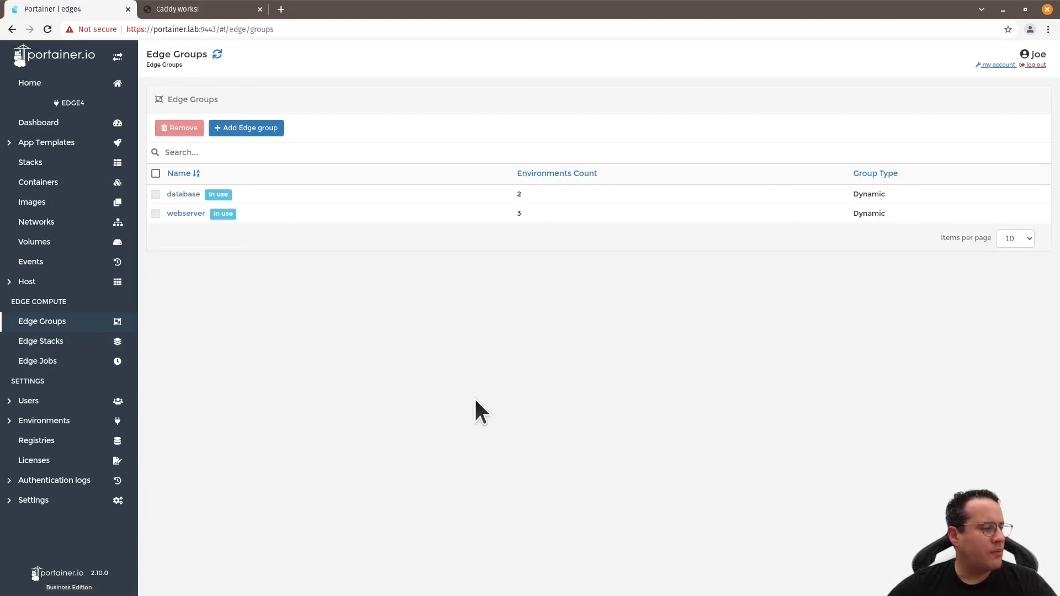
pyautogui.click(186, 213)
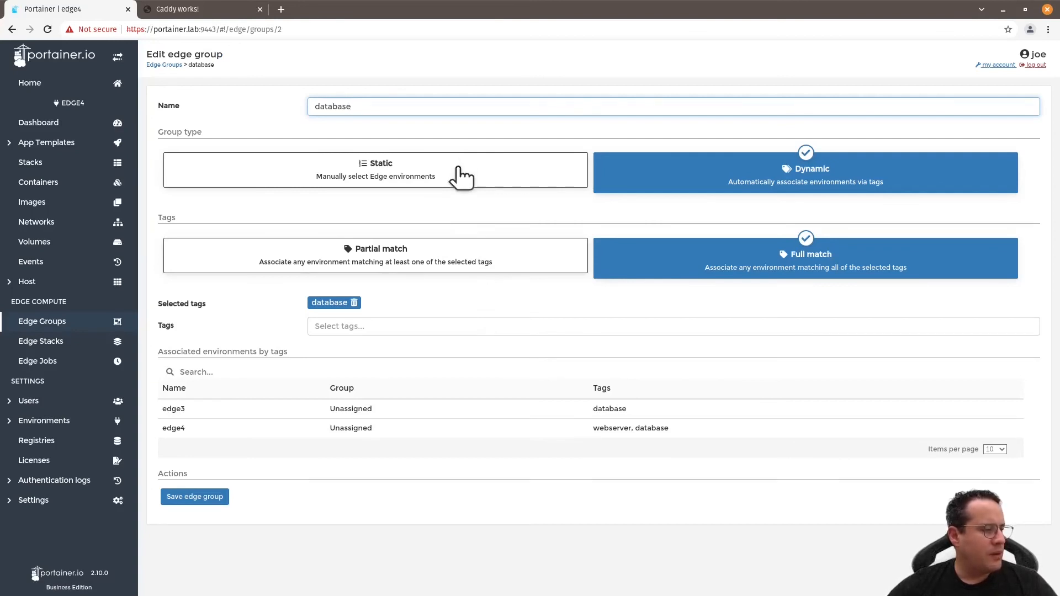
pyautogui.click(375, 170)
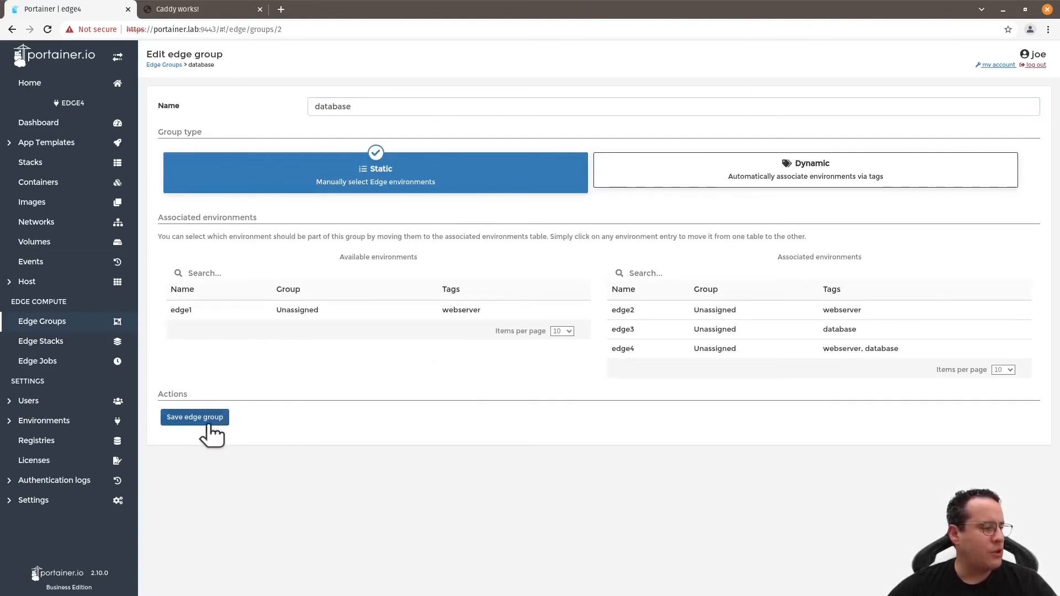
pyautogui.click(194, 416)
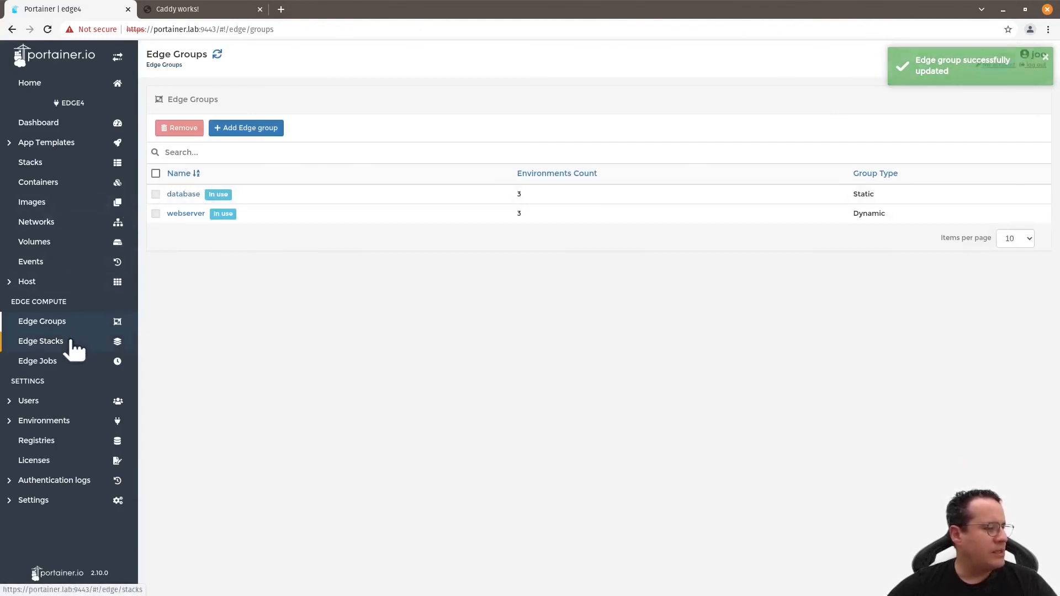
# - View the edge stacks list showing mysql deployed on 3 environments, matching caddy
pyautogui.click(41, 341)
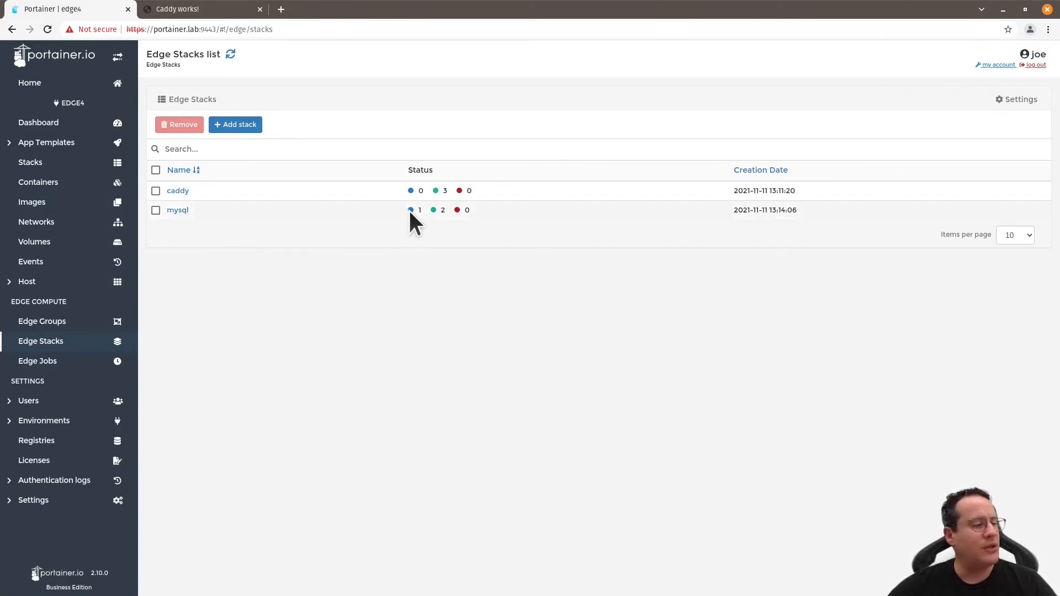
pyautogui.moveTo(472, 304)
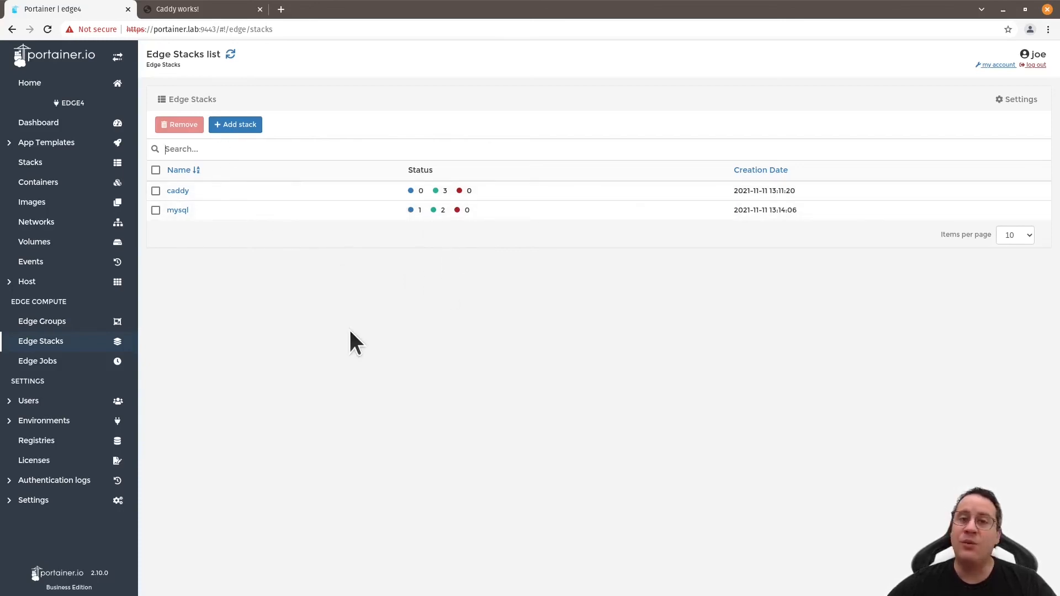
pyautogui.moveTo(372, 362)
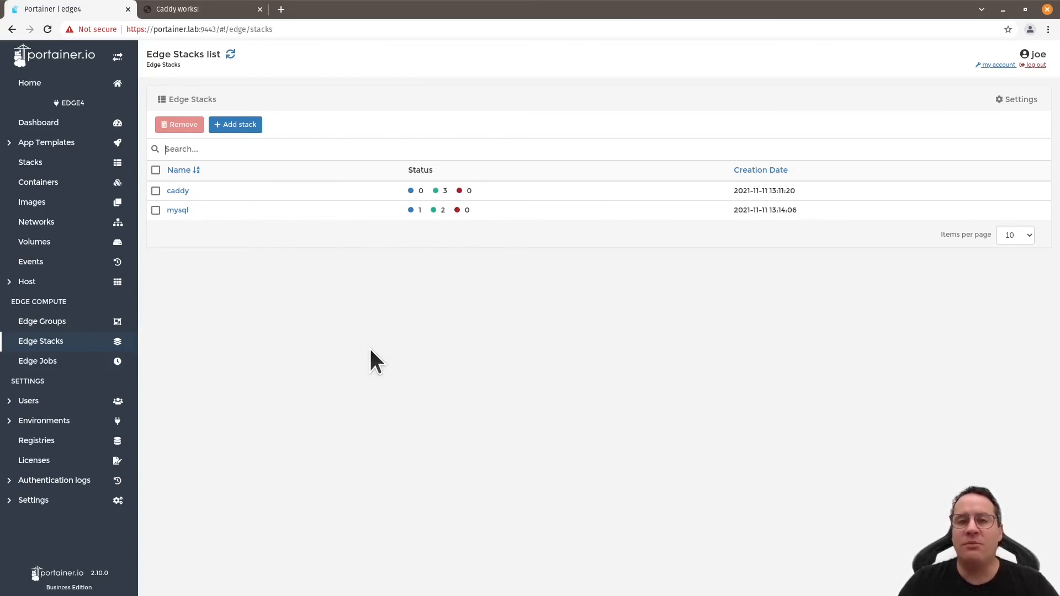
pyautogui.moveTo(264, 101)
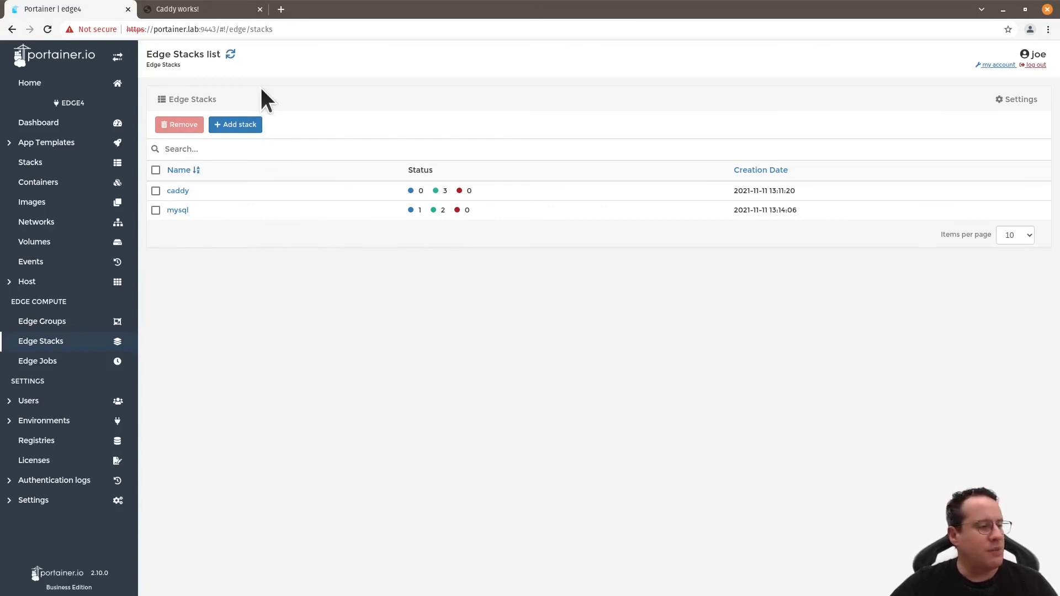
pyautogui.moveTo(300, 95)
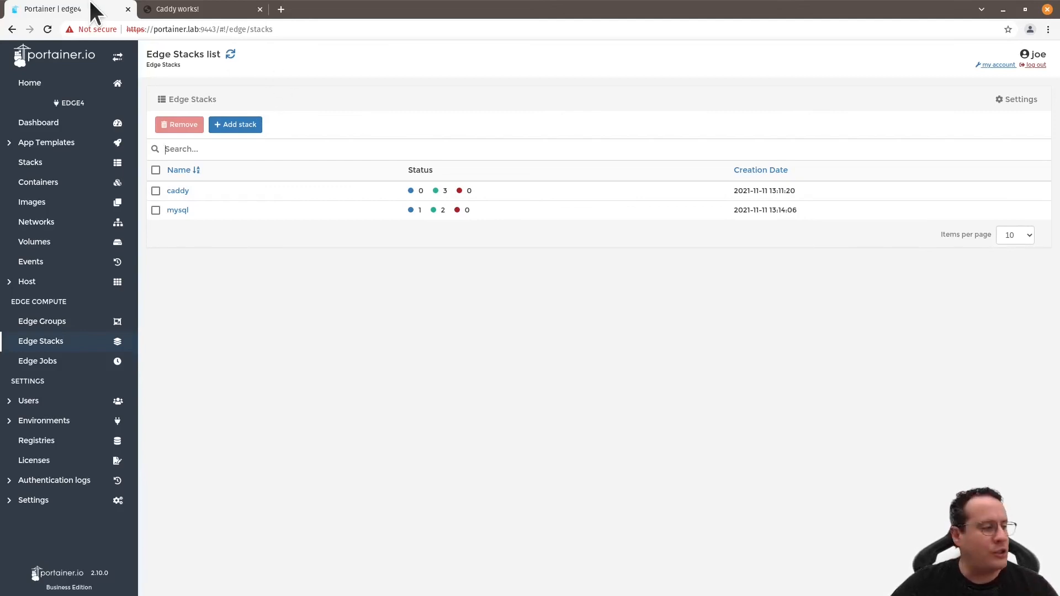
pyautogui.click(231, 54)
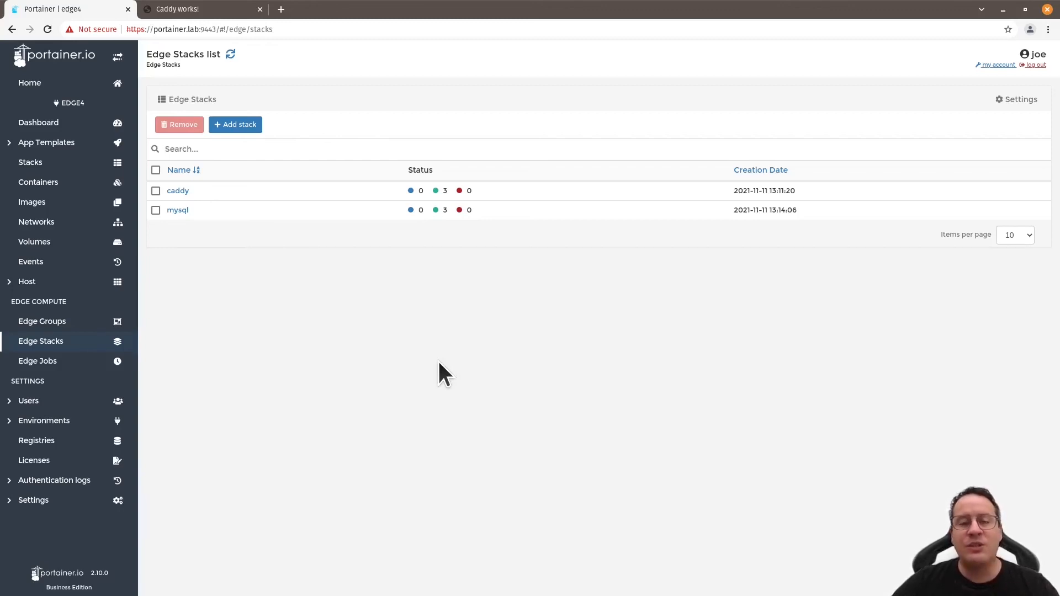
pyautogui.moveTo(452, 357)
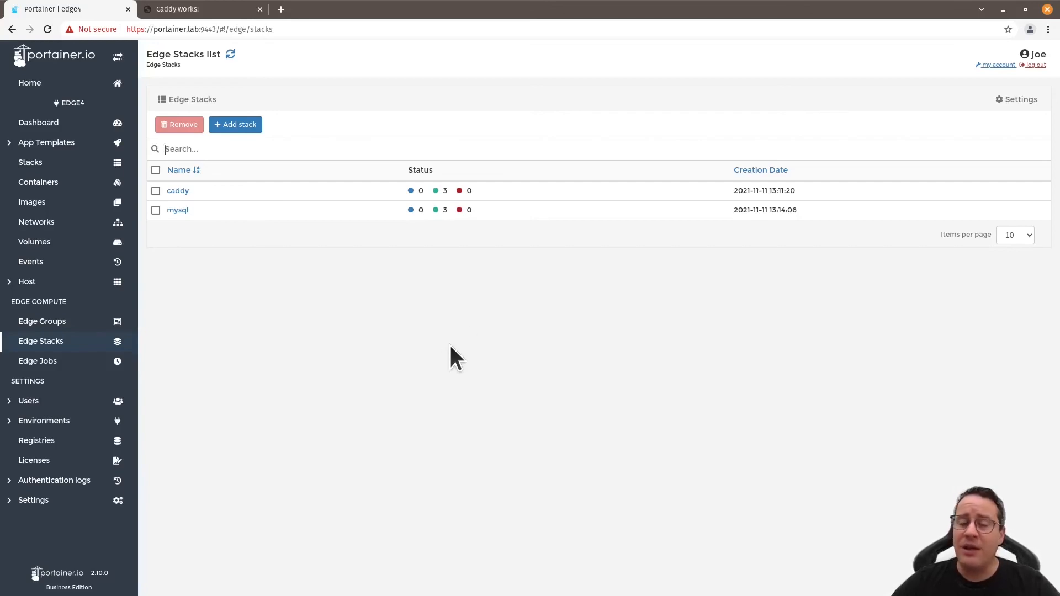